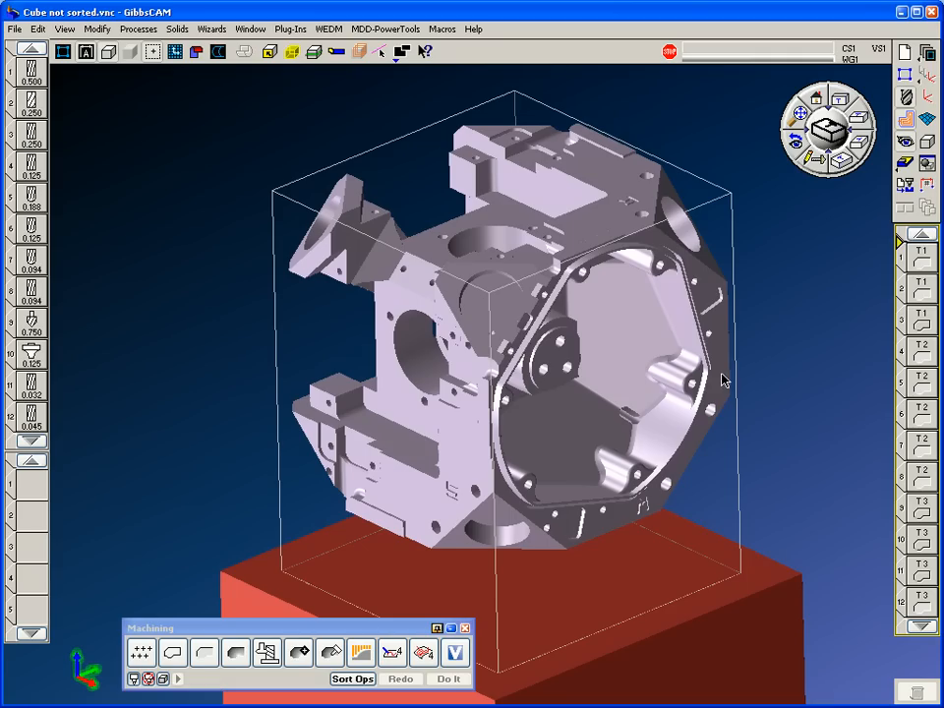
mouse_move(510, 442)
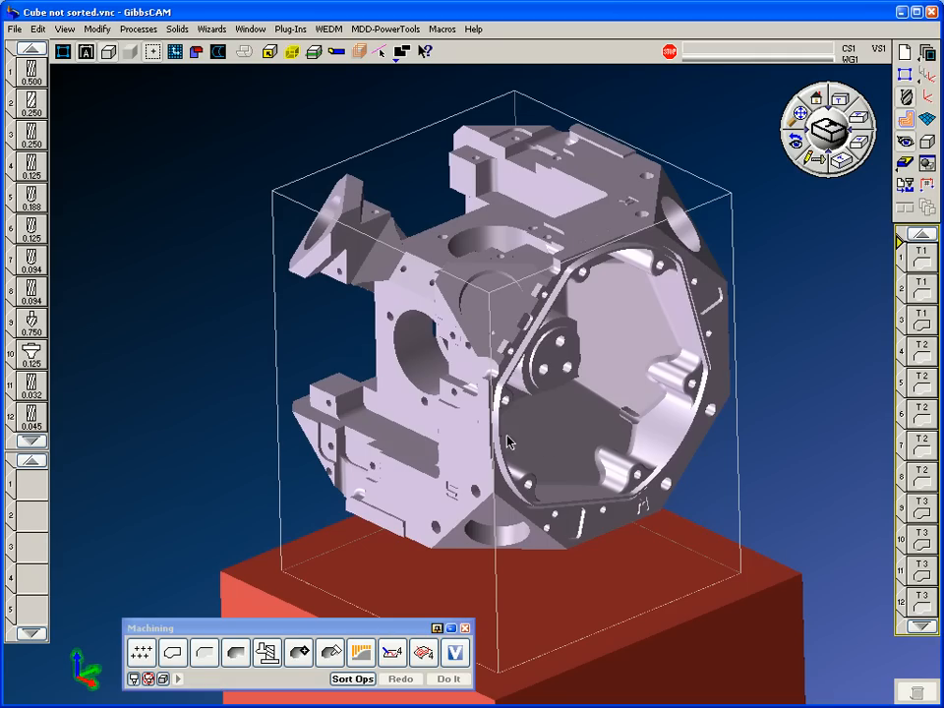
mouse_move(518, 475)
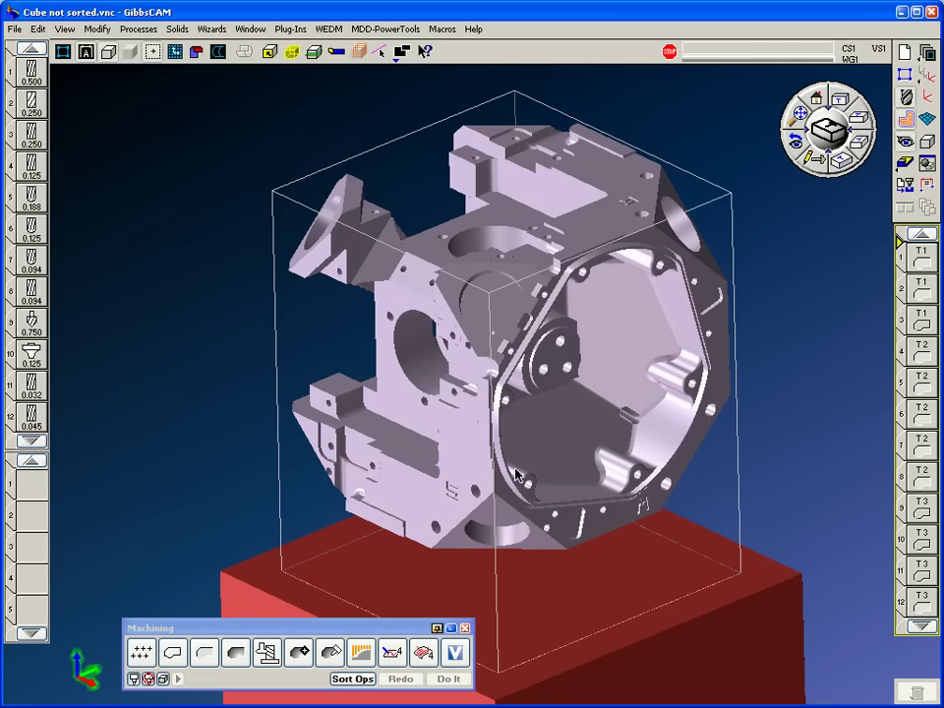
Browse Op Manager's ~200 operations, previewing ops 4 and 127, then close Body Bag and Contour dialogs.
left_click_drag(517, 474, 588, 497)
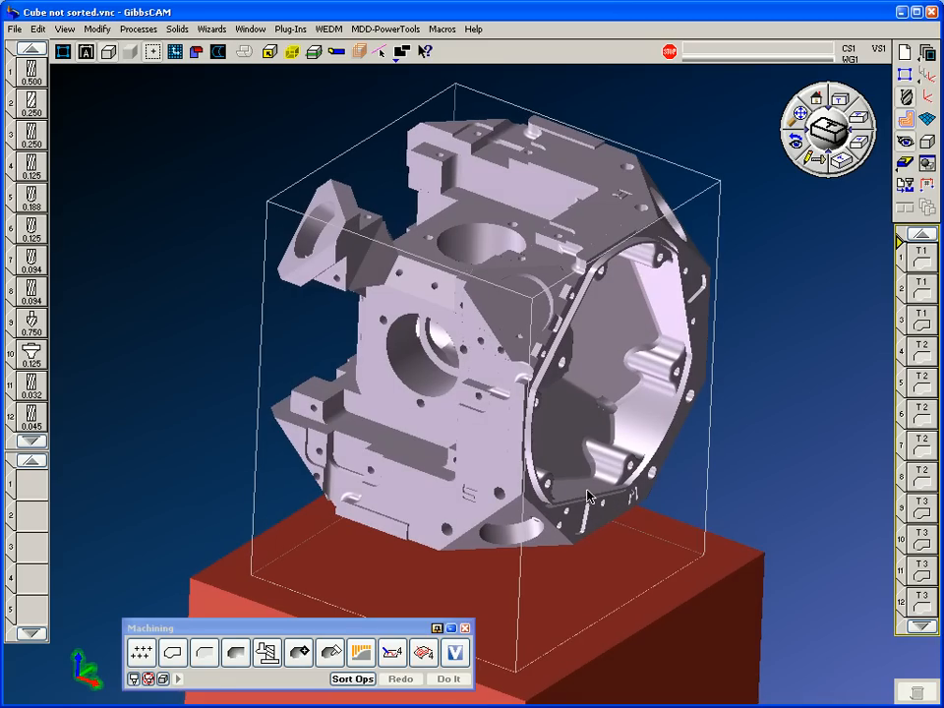
mouse_move(915, 257)
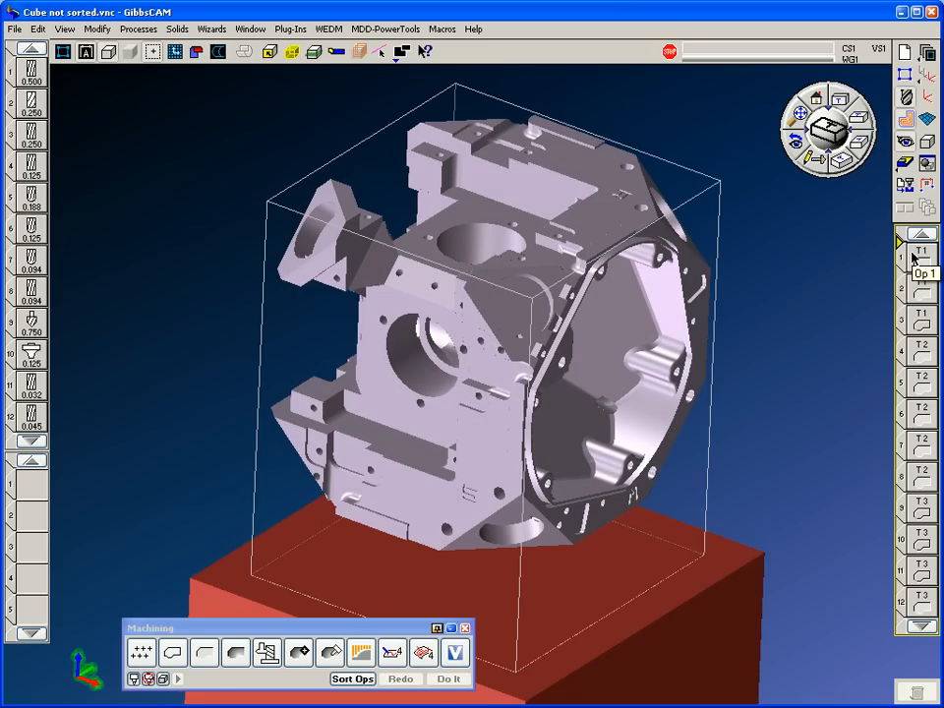
mouse_move(916, 264)
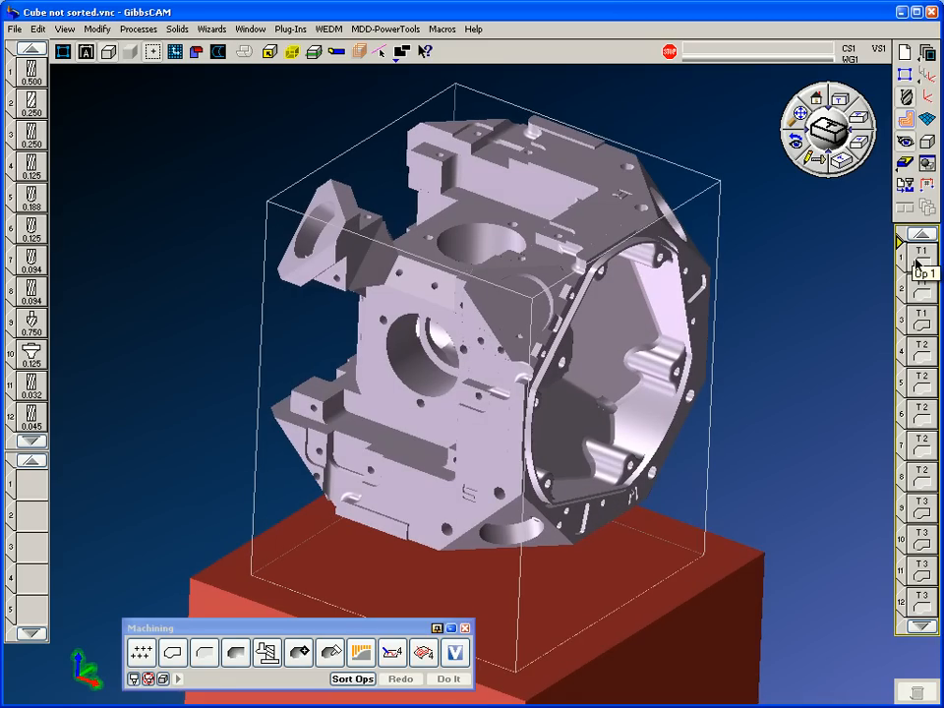
left_click(920, 257)
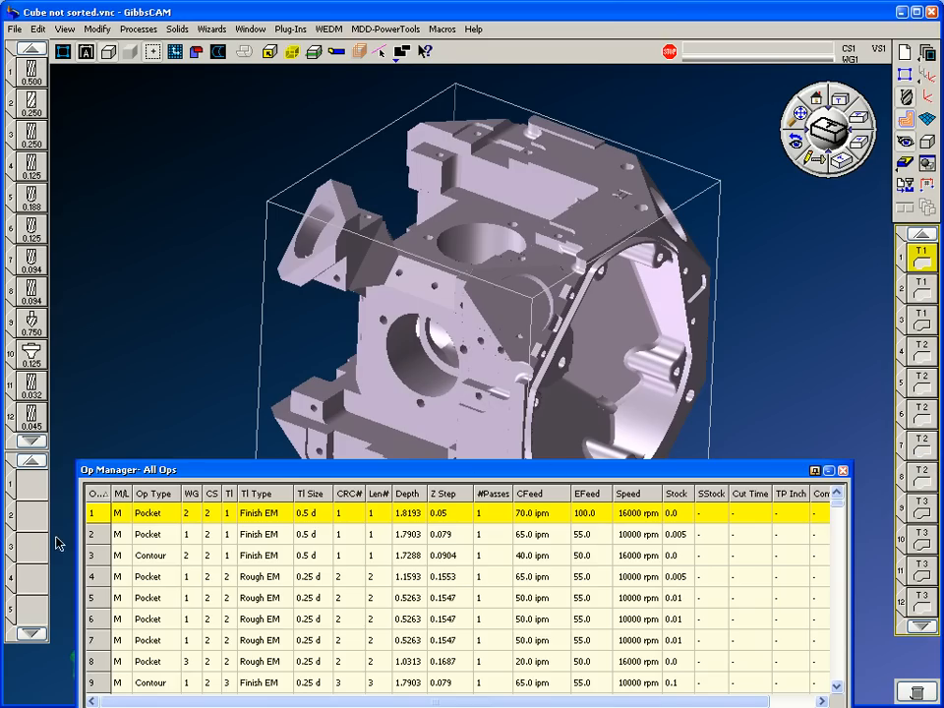
mouse_move(757, 559)
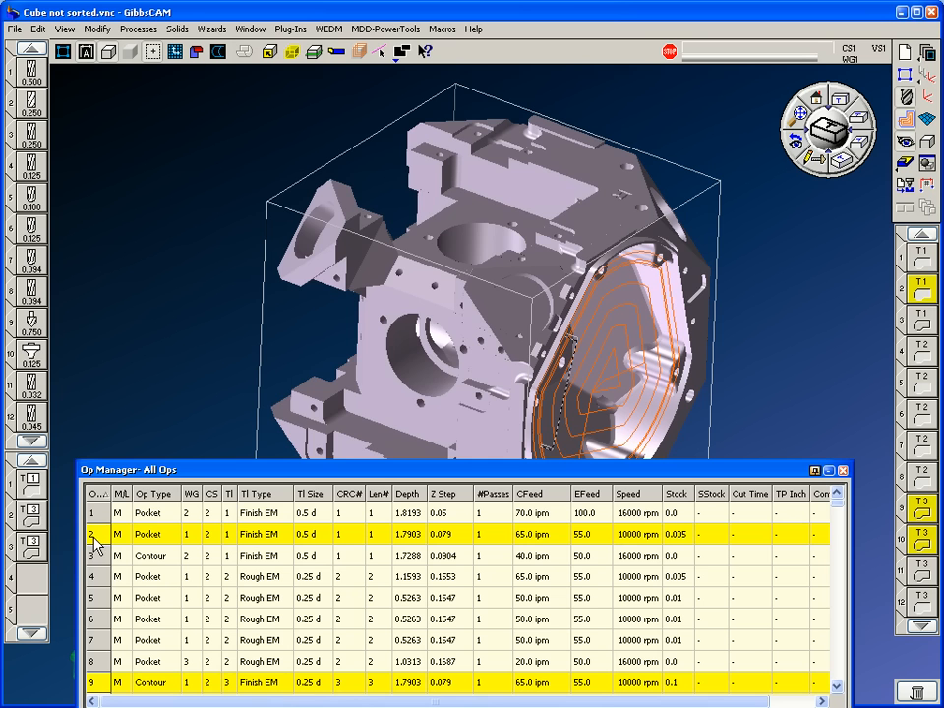
left_click(147, 576)
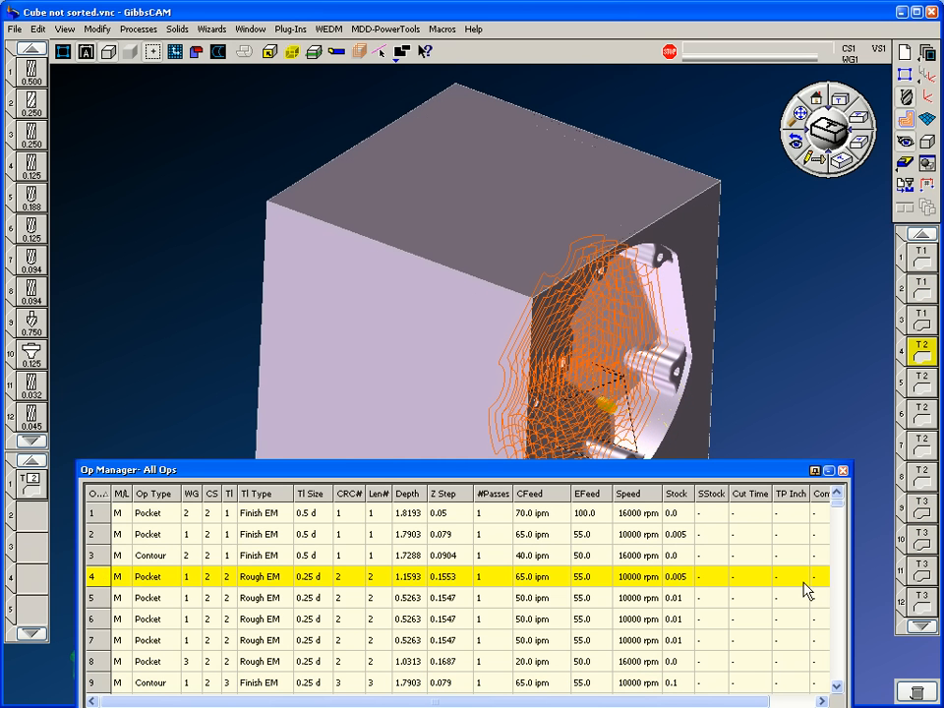
scroll("down", 3)
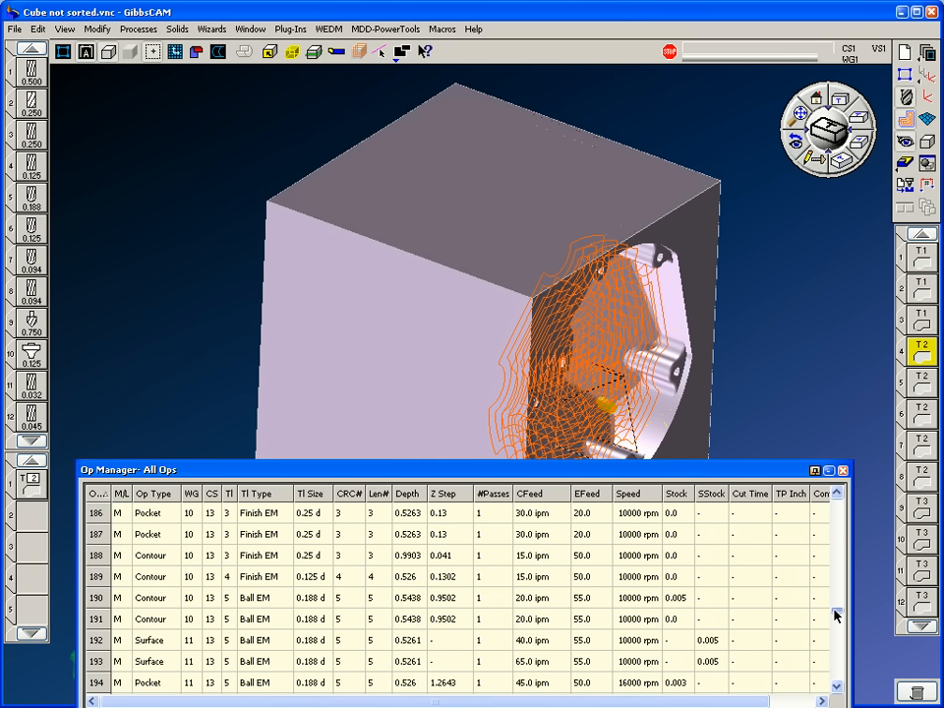
scroll("down", 3)
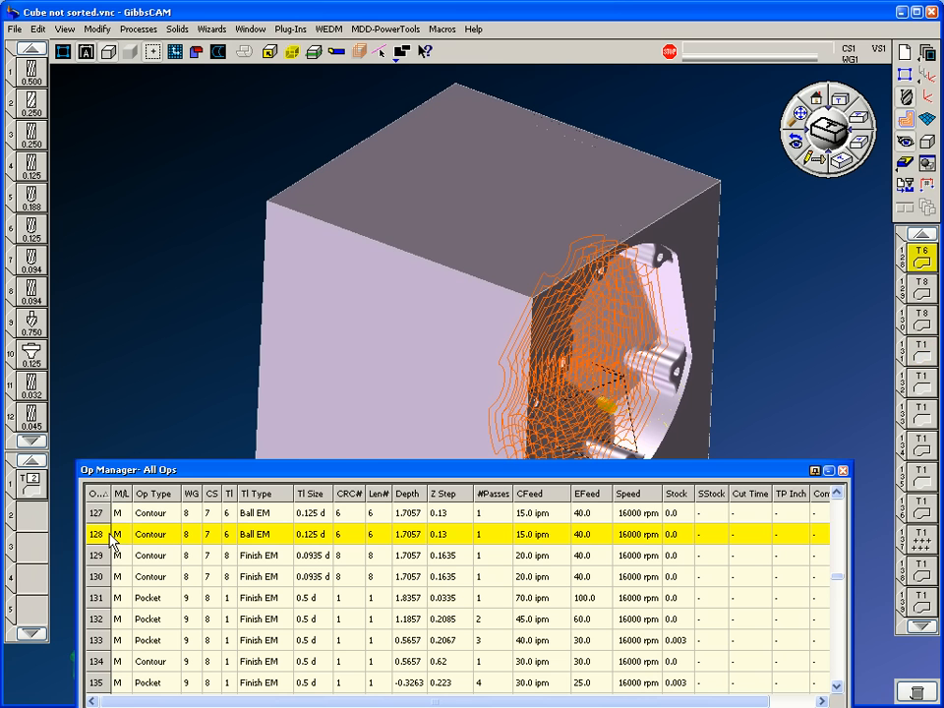
left_click(95, 513)
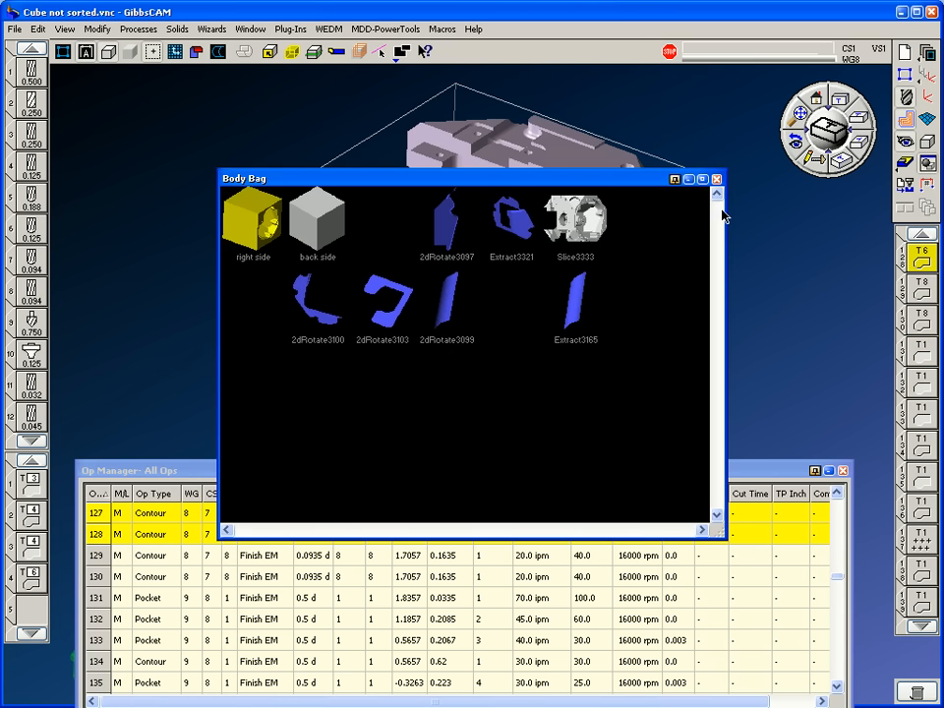
left_click(717, 178)
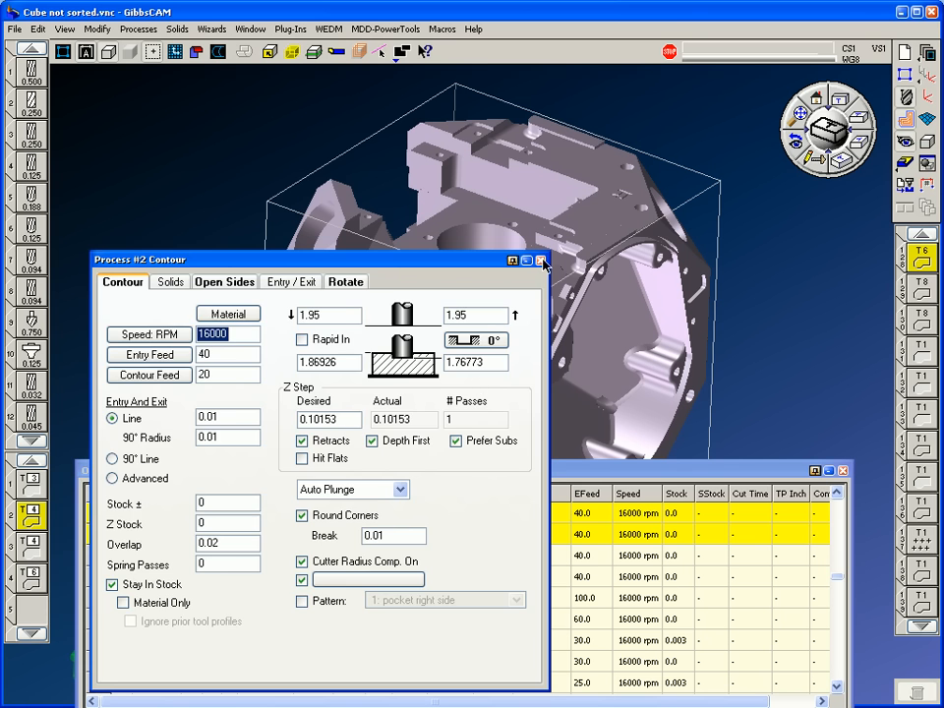
left_click(540, 260)
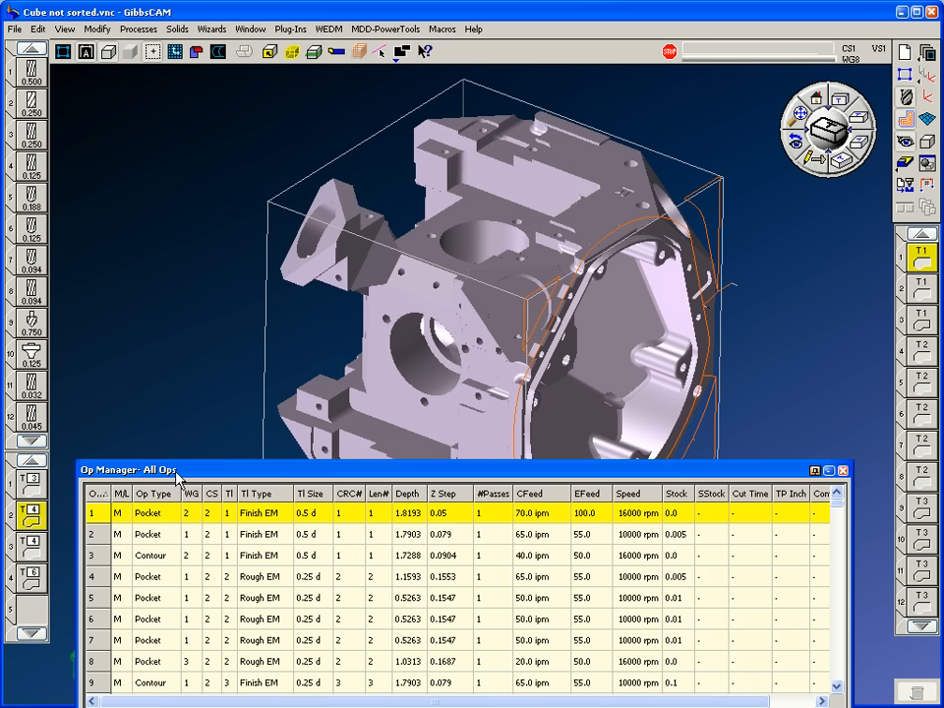
mouse_move(212, 477)
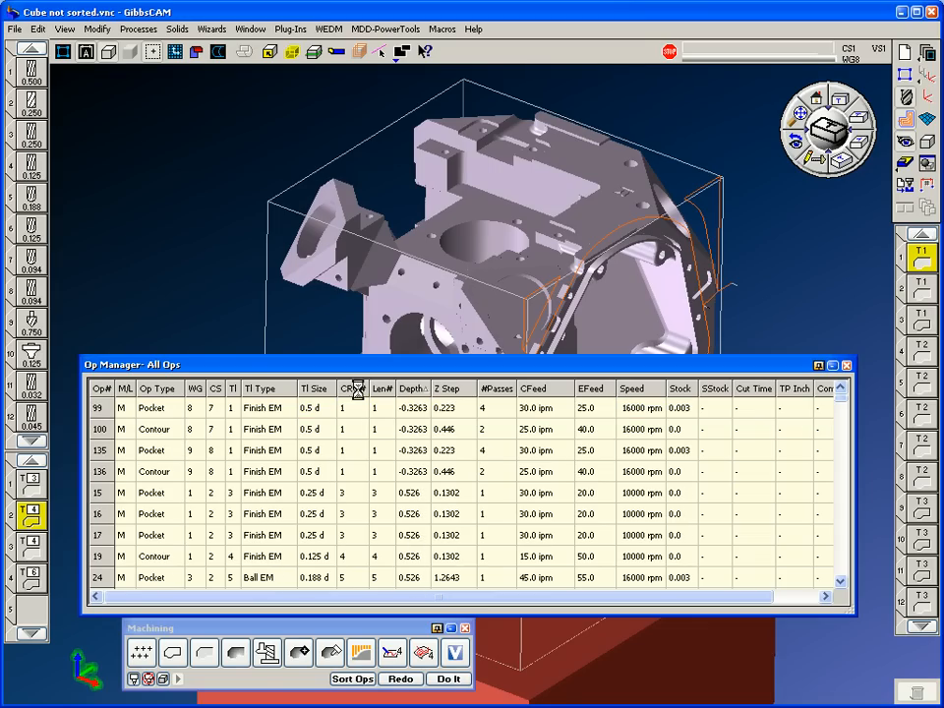
left_click(352, 679)
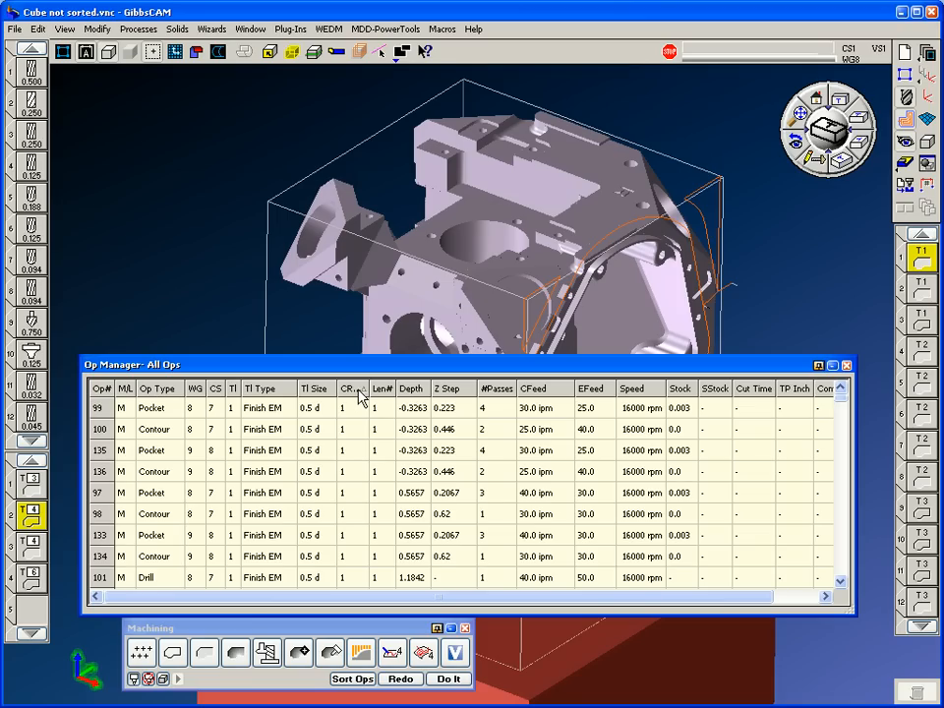
left_click(315, 389)
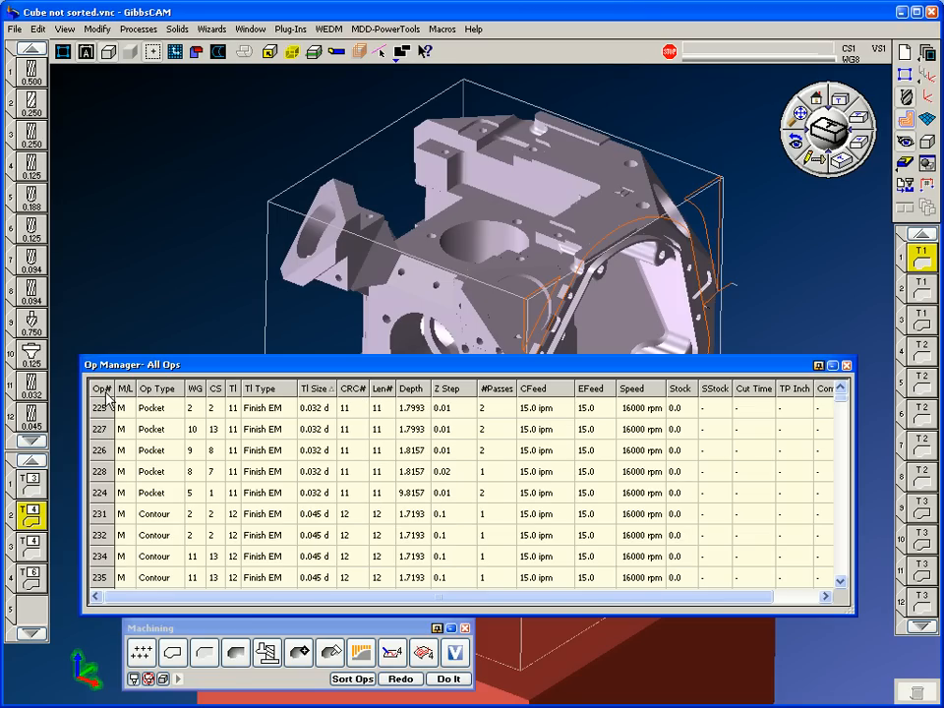
left_click(352, 679)
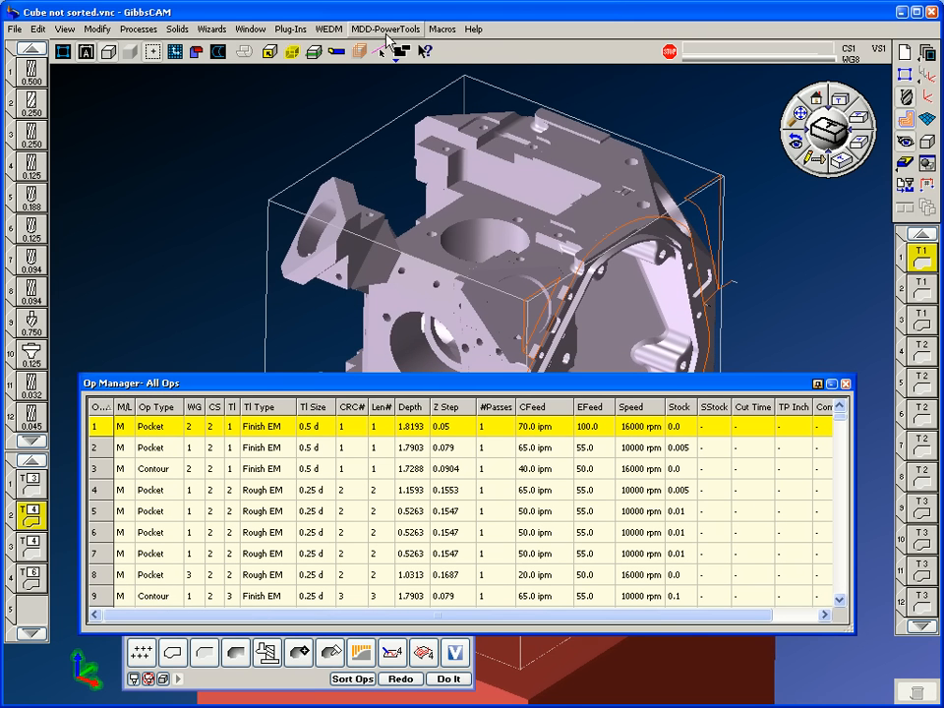
Use the Find Operations plug-in to match Hole-type operations within one coordinate system.
left_click(290, 28)
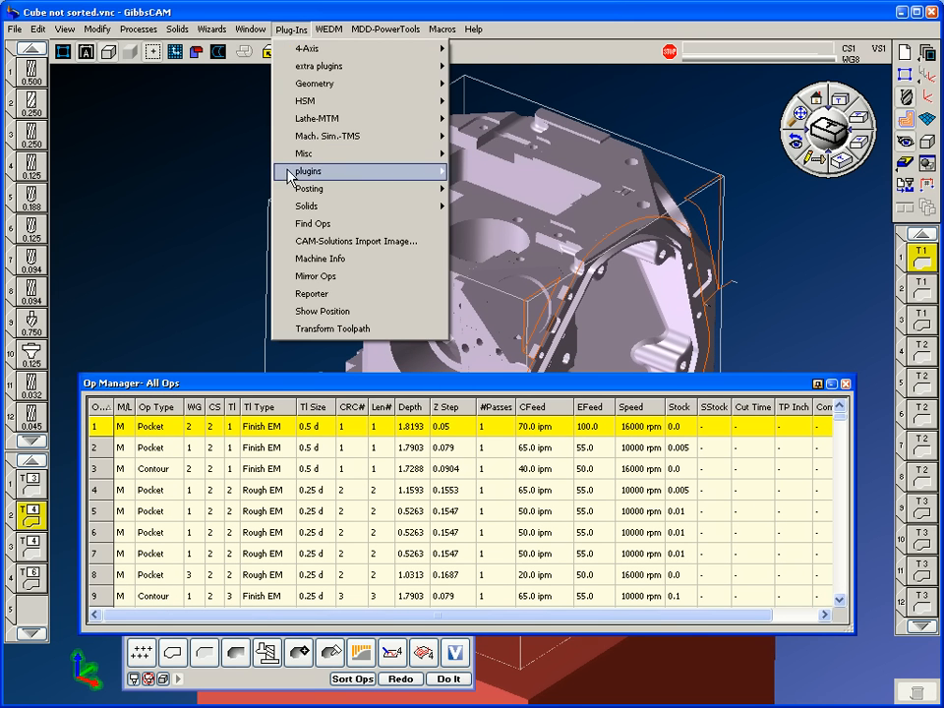
left_click(313, 224)
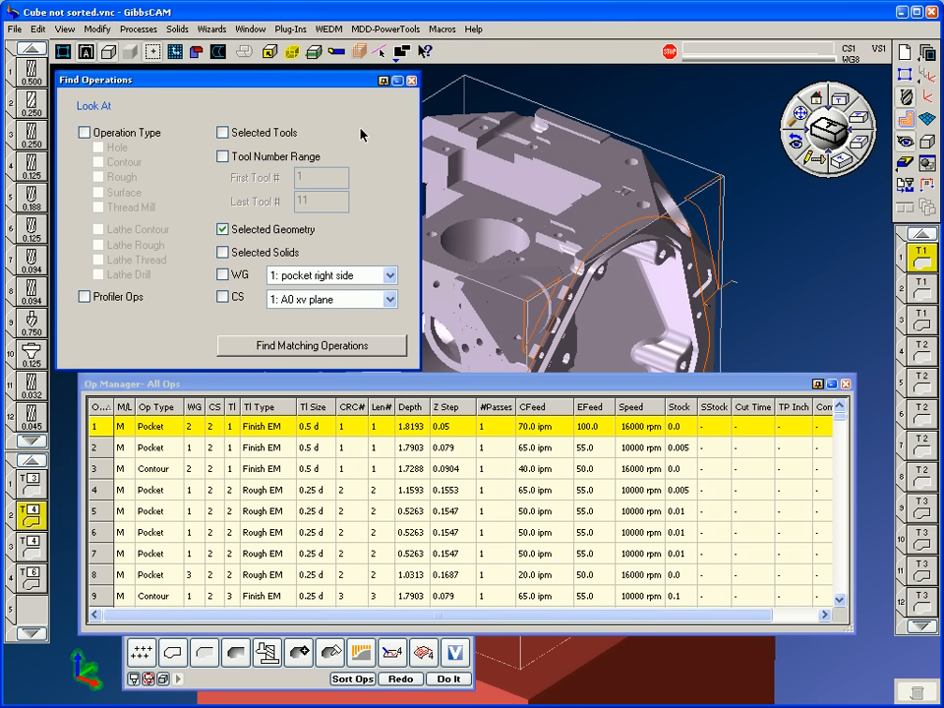
mouse_move(200, 188)
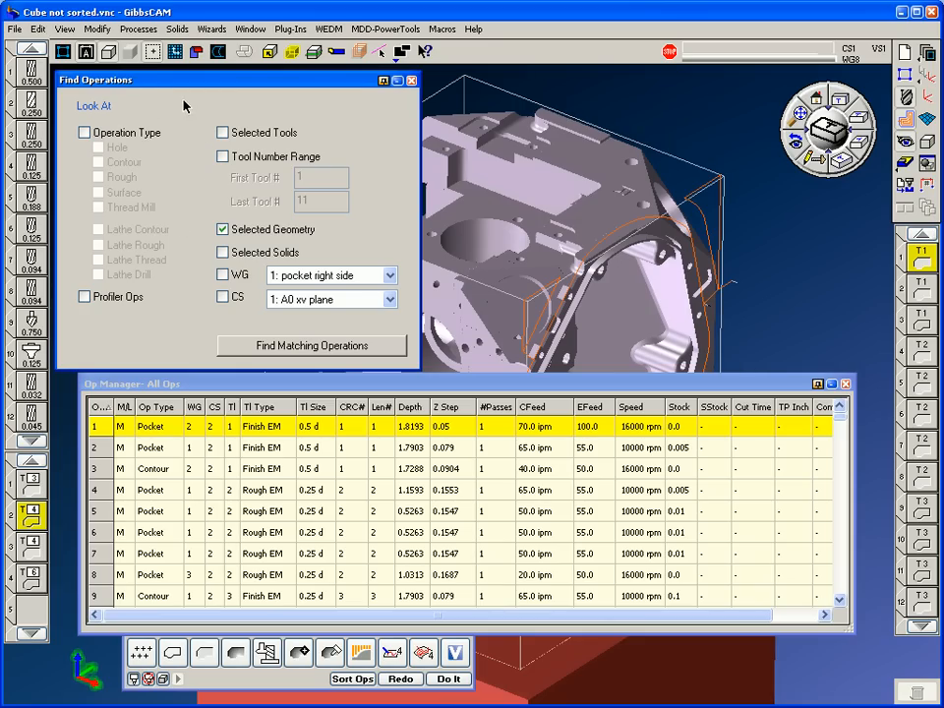
mouse_move(210, 121)
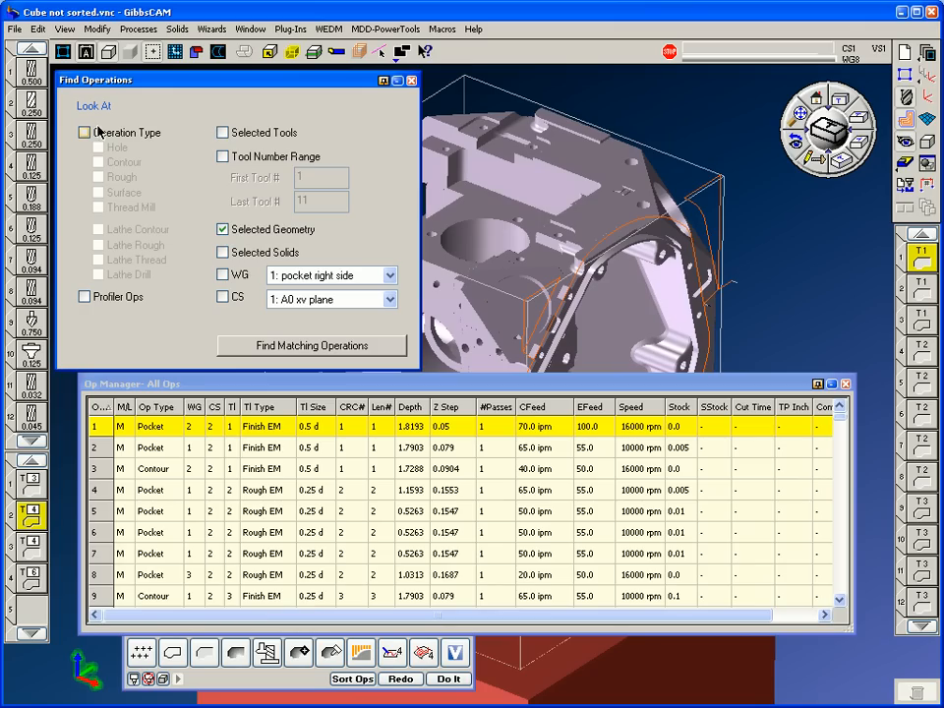
left_click(85, 132)
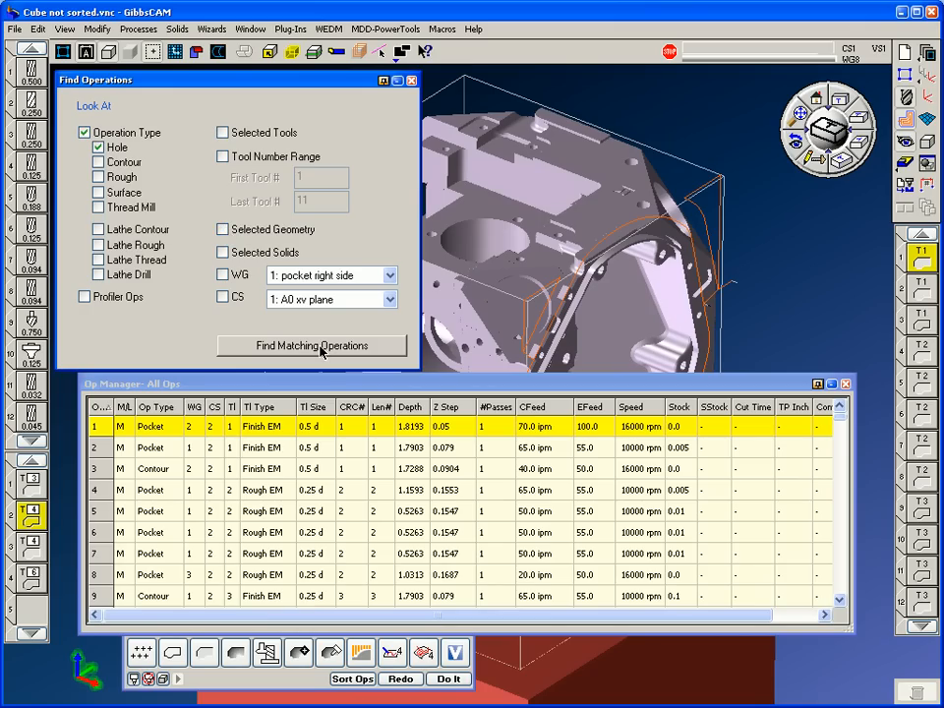
left_click(312, 345)
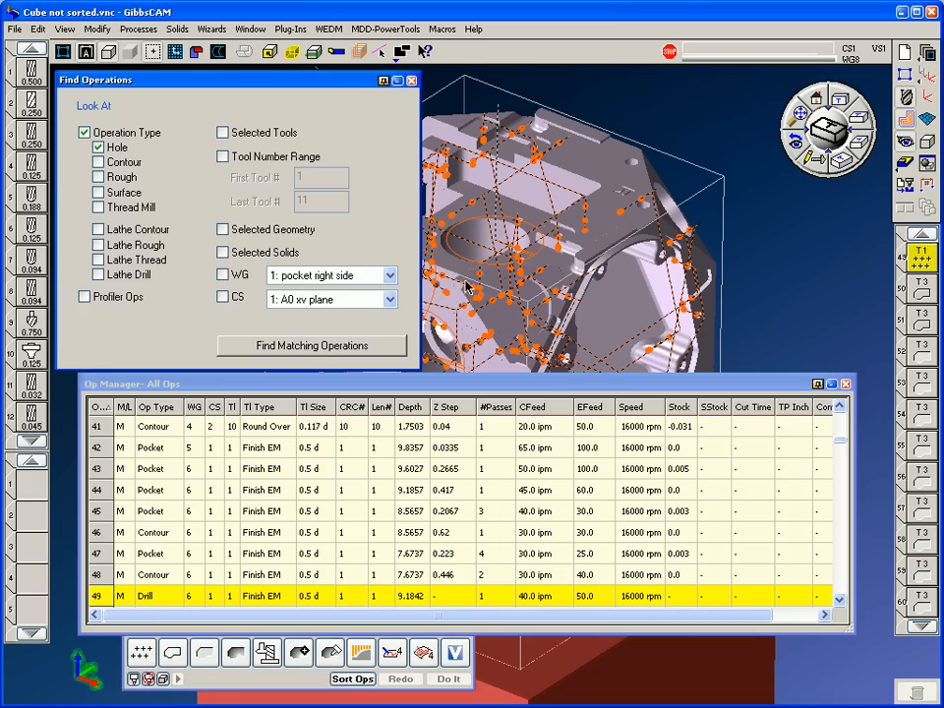
left_click(222, 297)
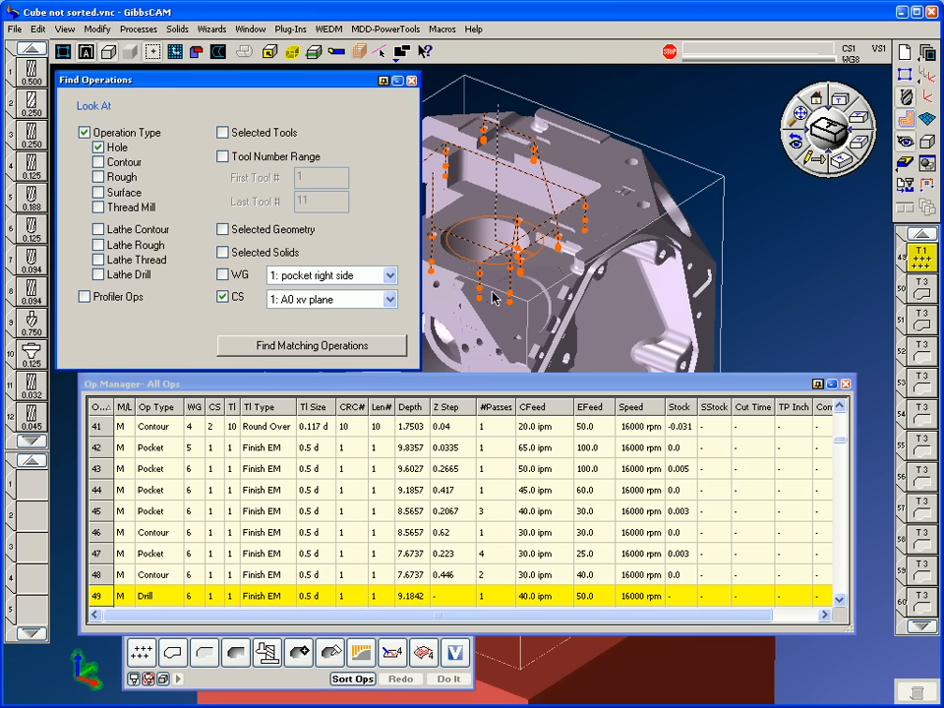
mouse_move(467, 392)
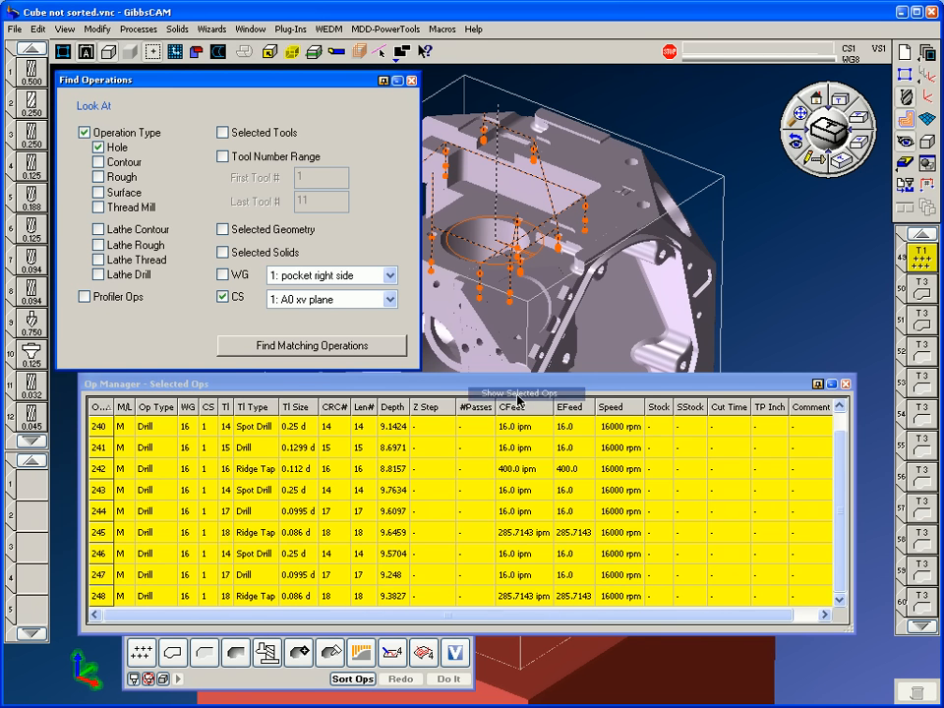
Select ops 241–242, then search hole ops with tools 1–11 across all coordinate systems.
left_click(99, 426)
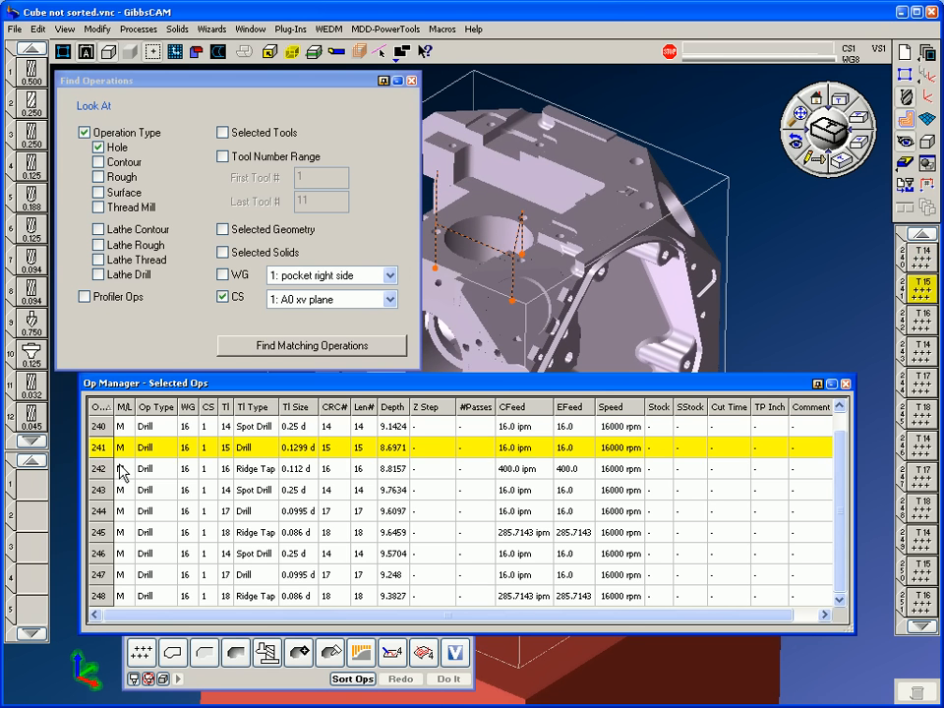
left_click(148, 468)
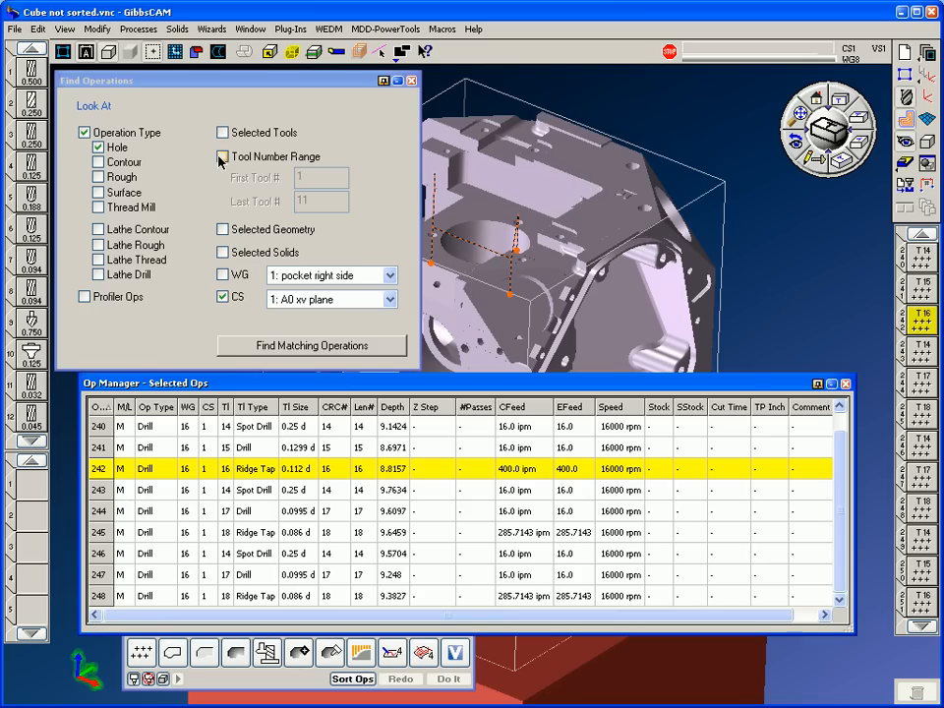
left_click(223, 157)
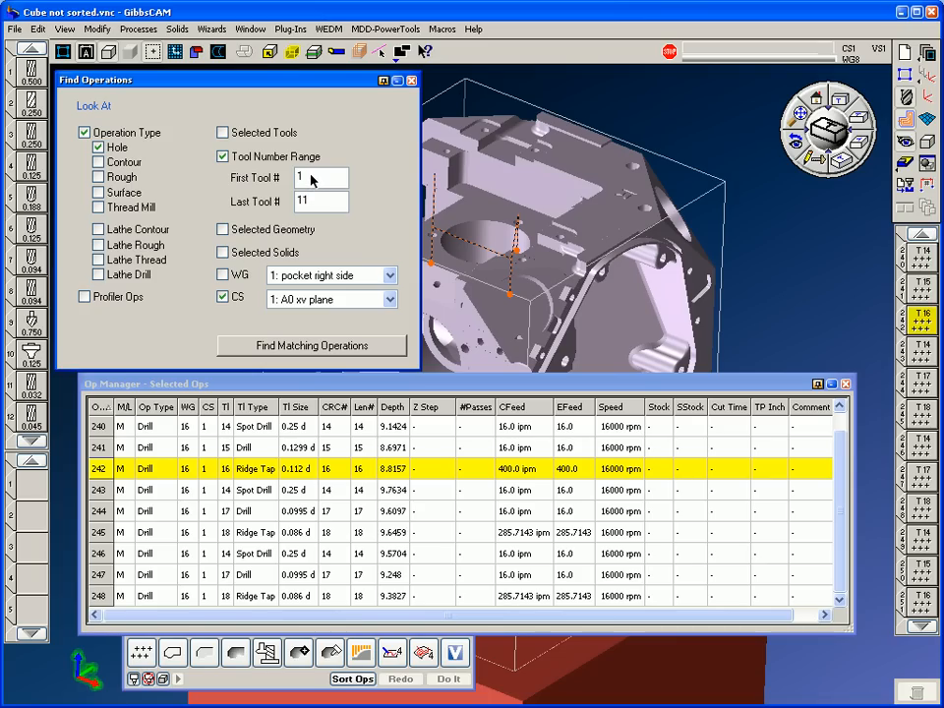
left_click(311, 345)
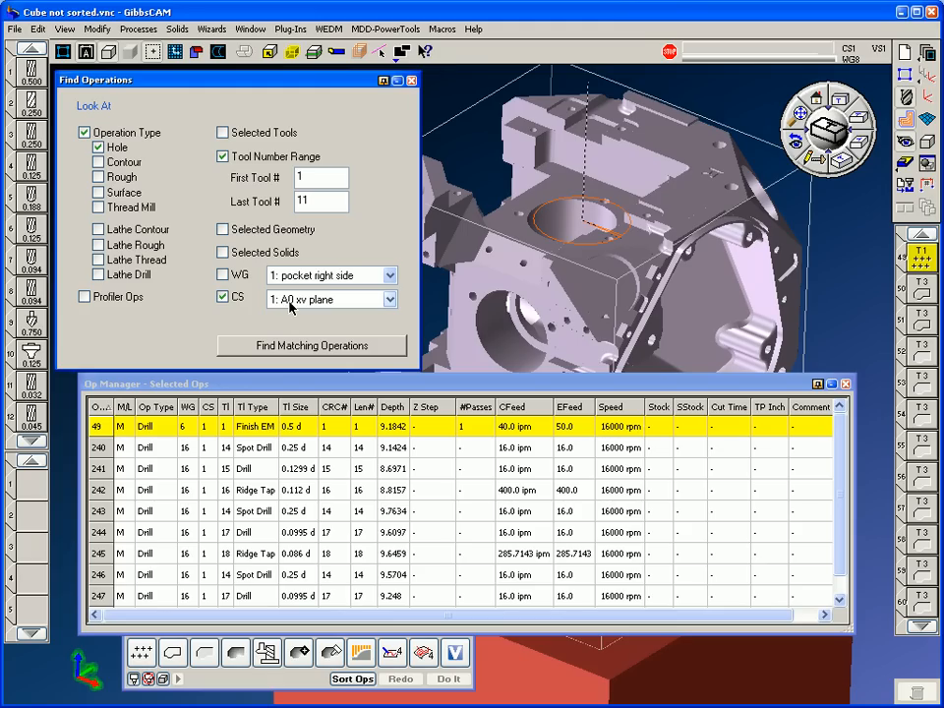
left_click(222, 296)
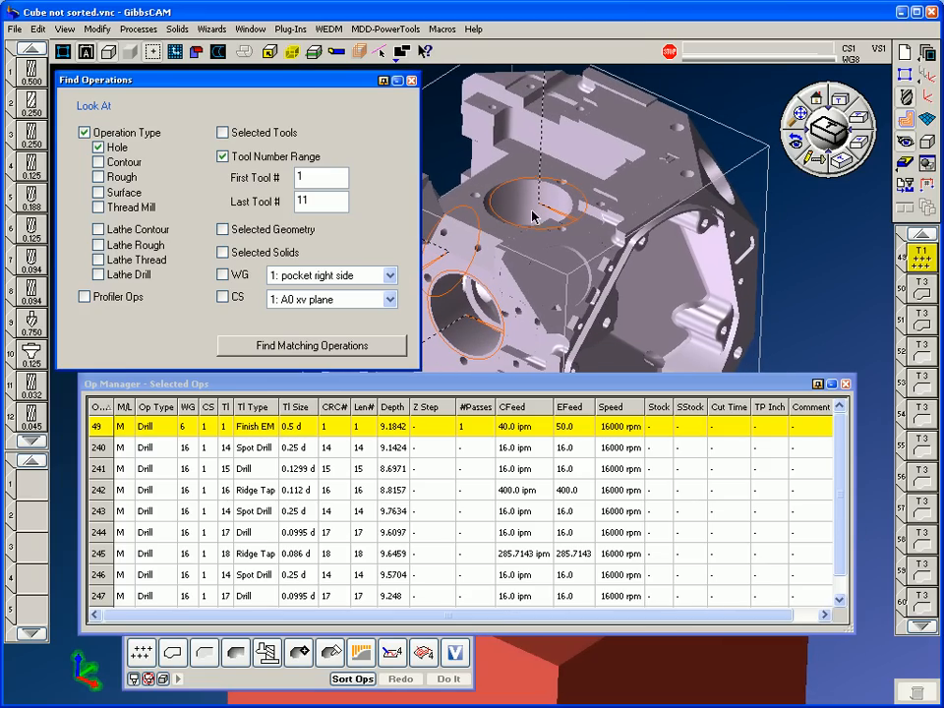
mouse_move(437, 241)
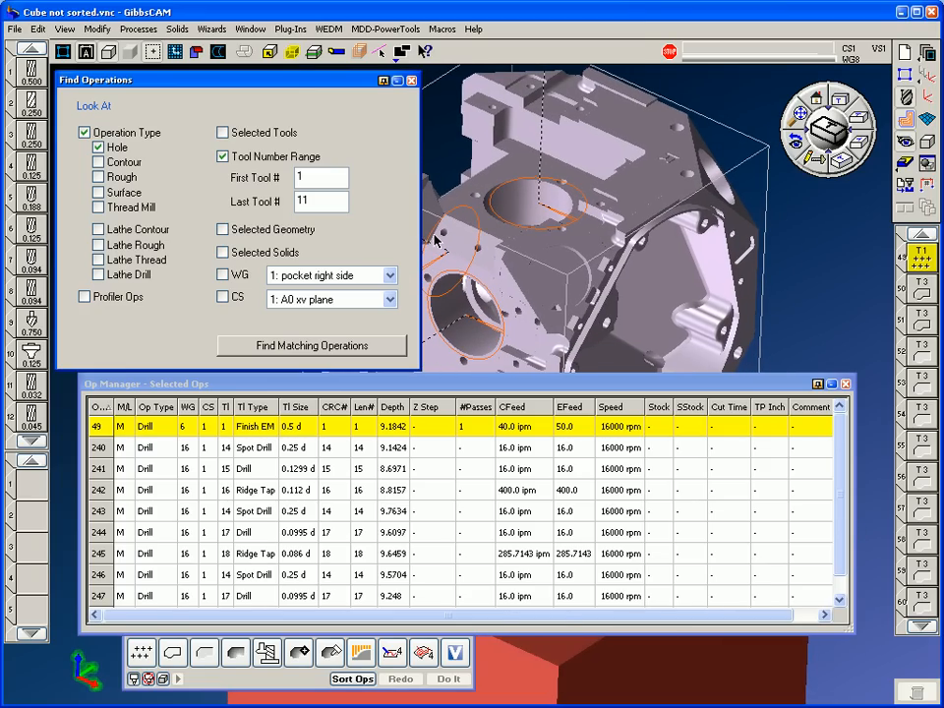
Match by selected hole geometry instead of tool range and type, listing ops 249–251.
left_click(222, 156)
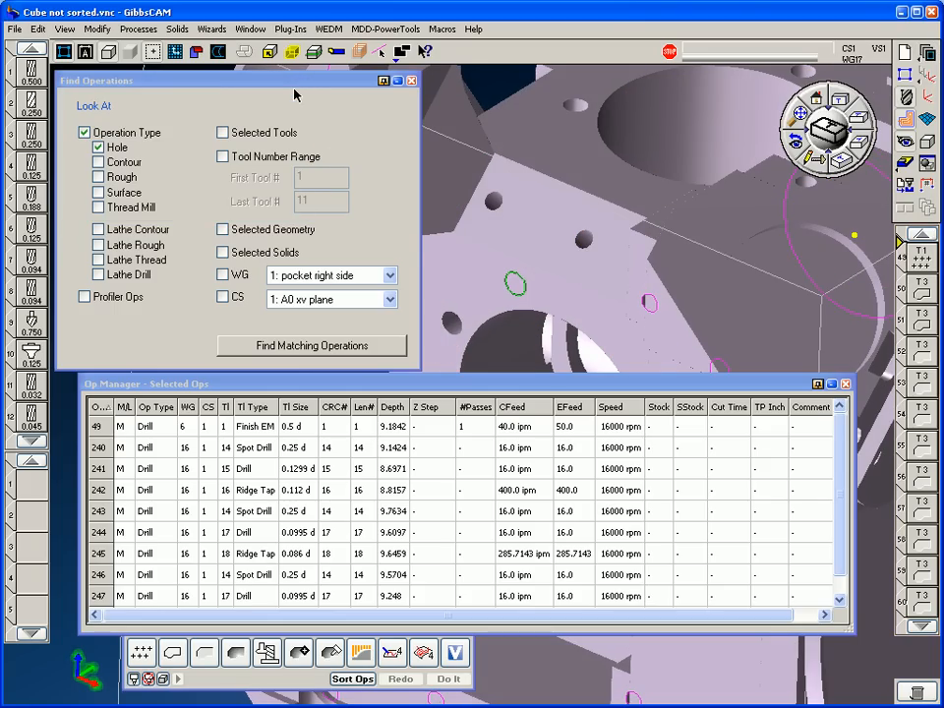
left_click(85, 132)
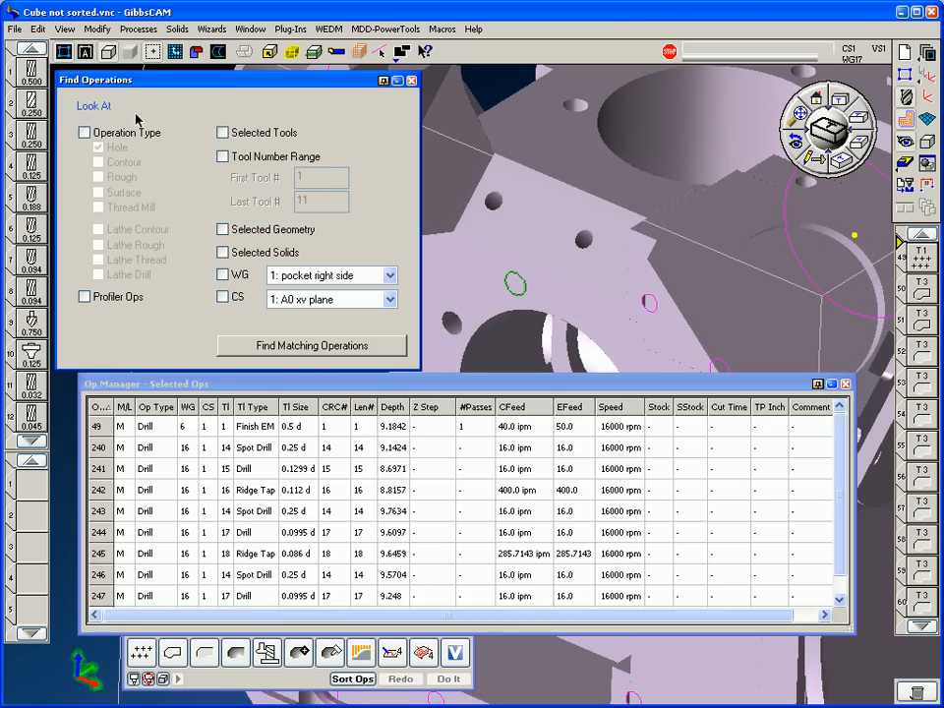
left_click(223, 228)
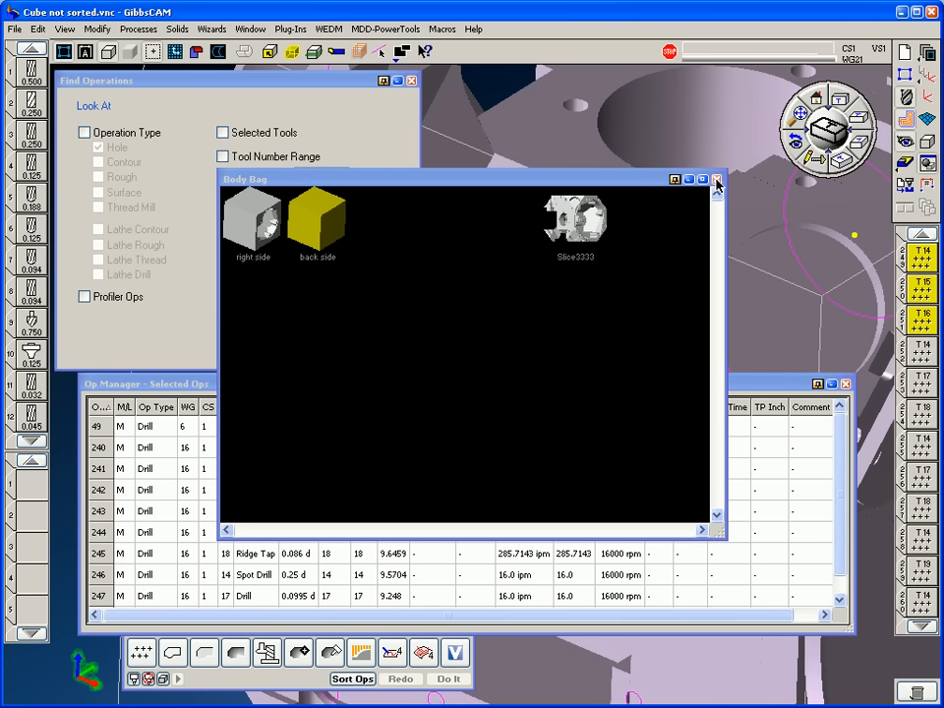
left_click(717, 179)
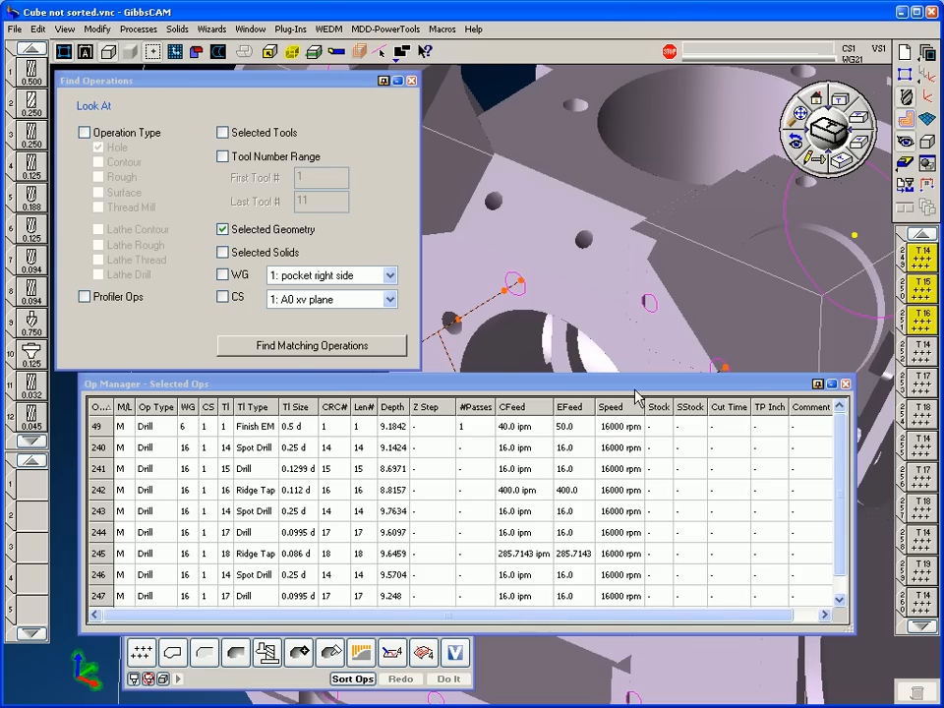
left_click(352, 679)
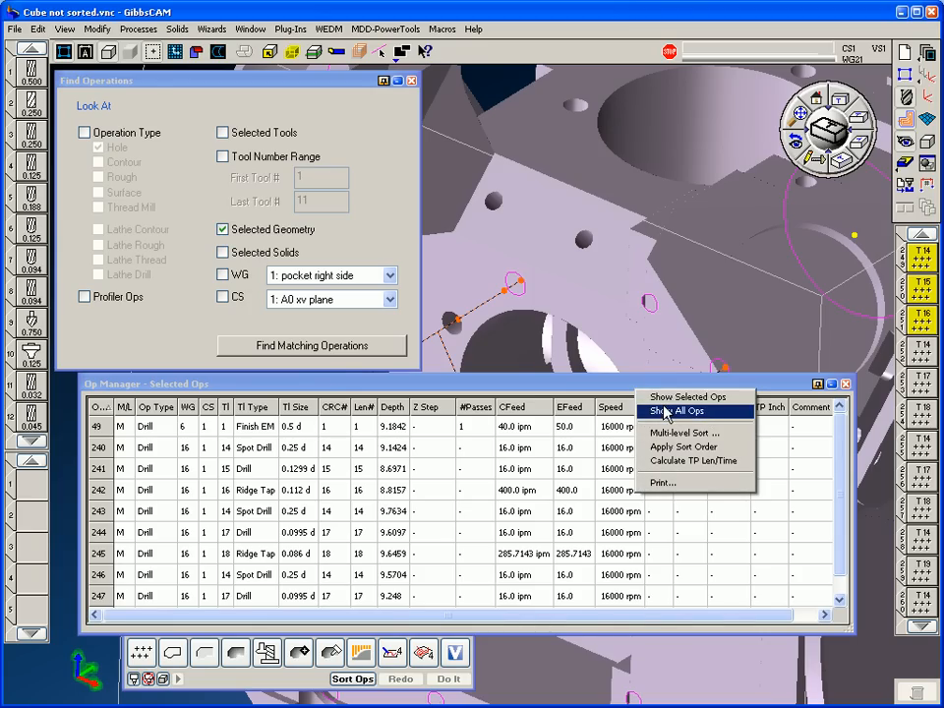
left_click(687, 396)
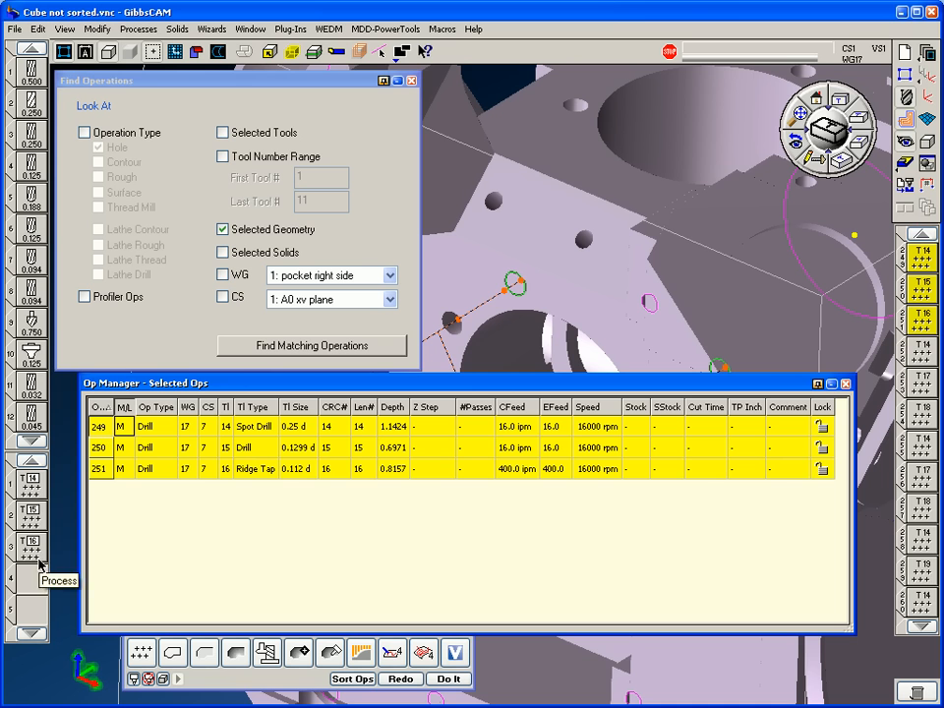
mouse_move(504, 87)
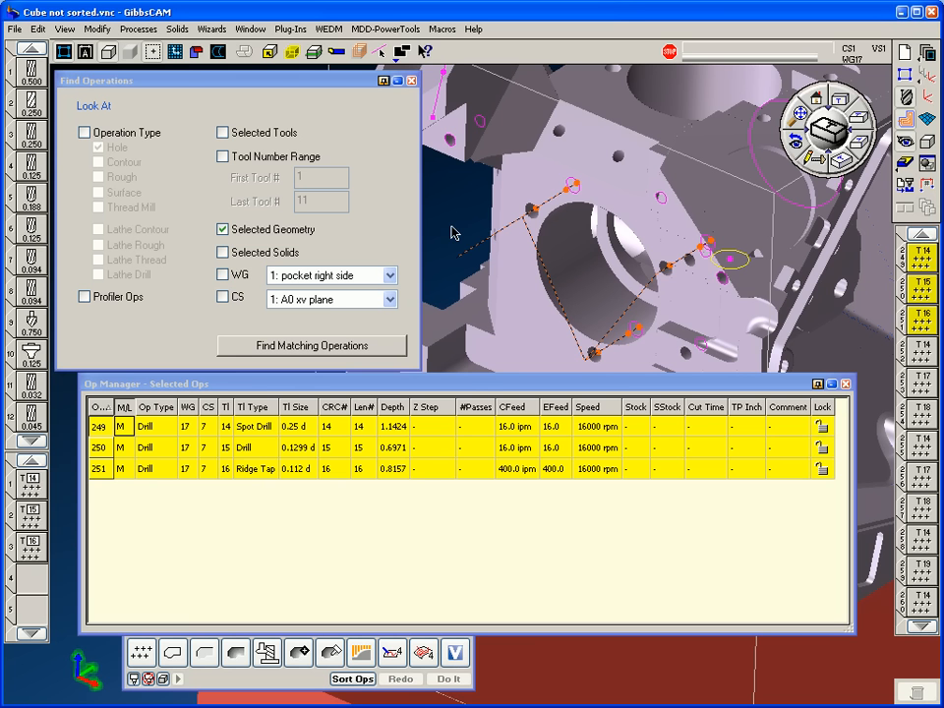
mouse_move(837, 358)
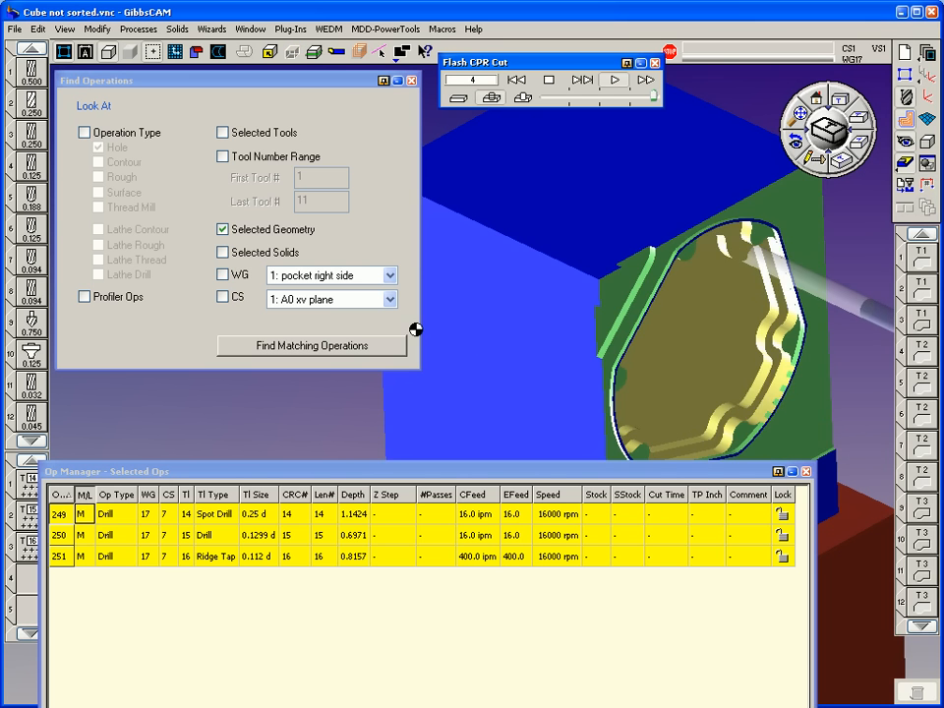
Play the Flash CPR Cut simulation past step 195, machining pockets and bores.
left_click(614, 80)
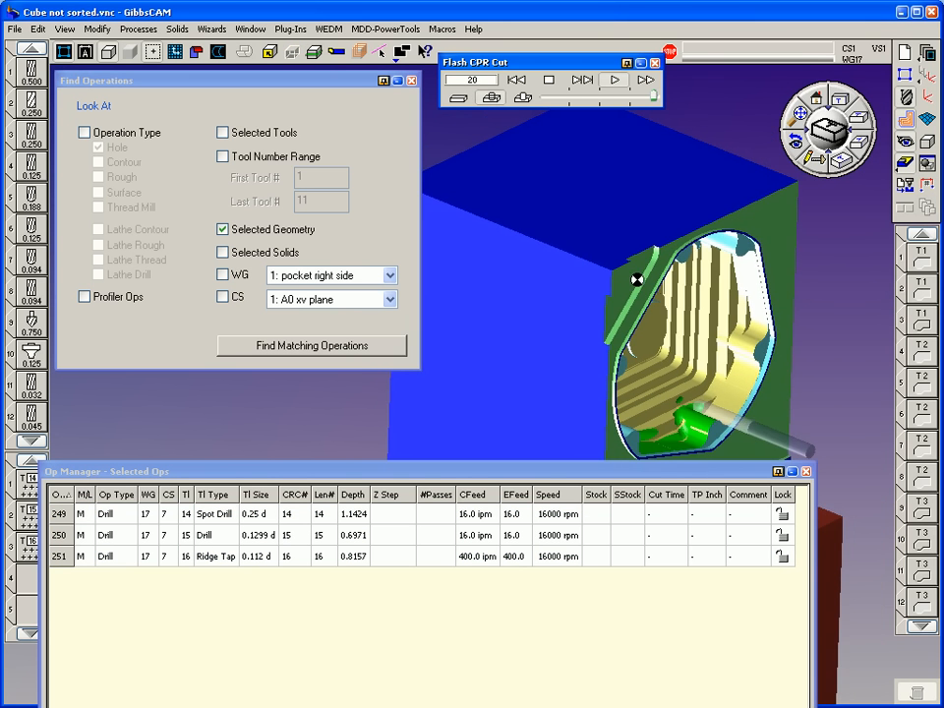
left_click(613, 80)
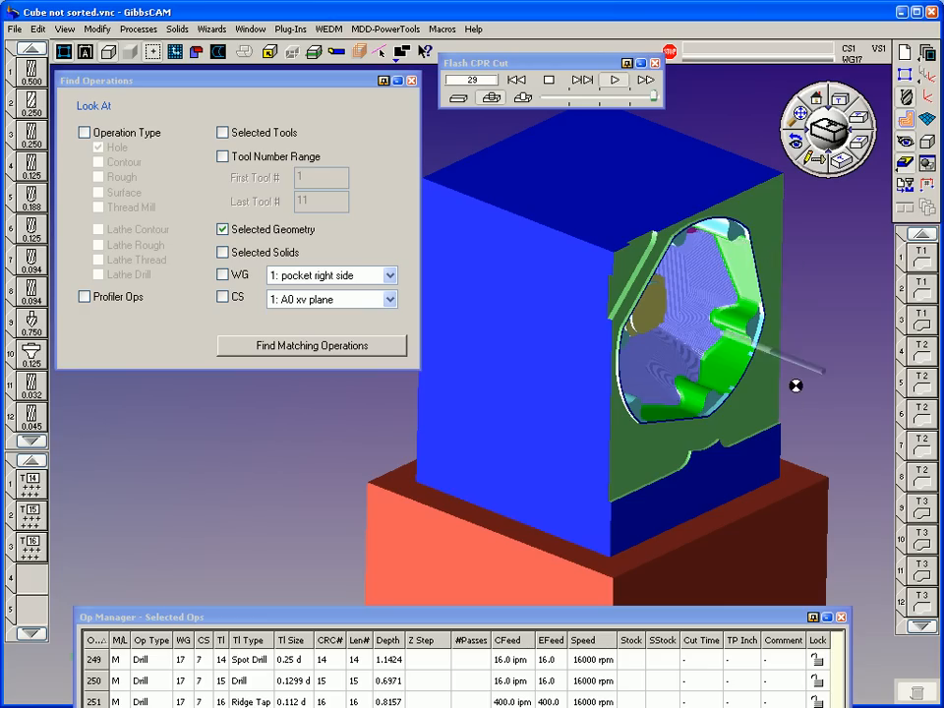
left_click(614, 79)
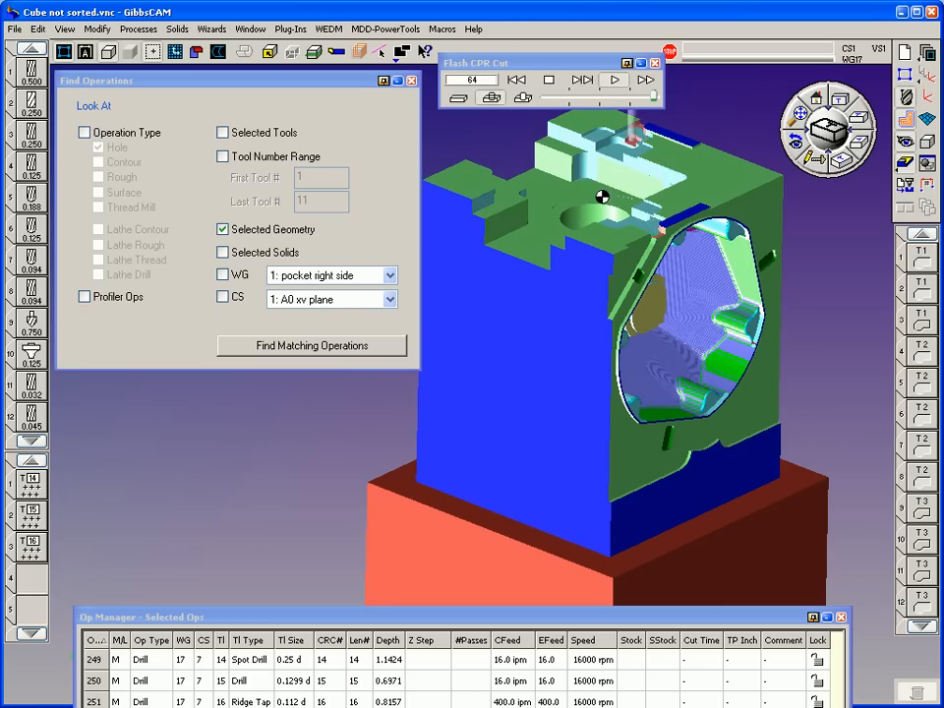
left_click(614, 79)
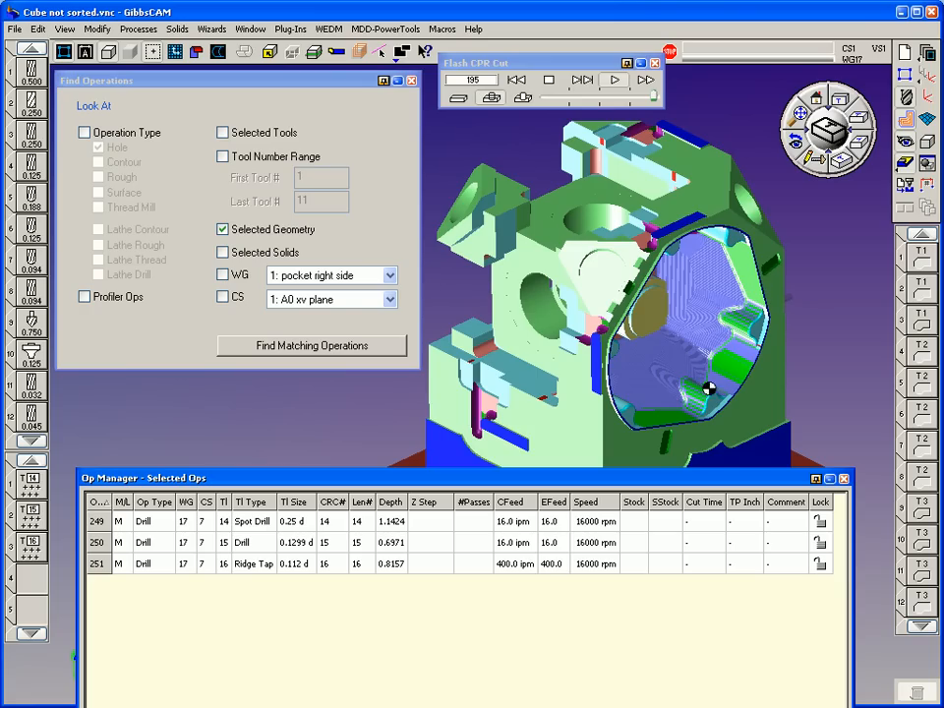
mouse_move(686, 372)
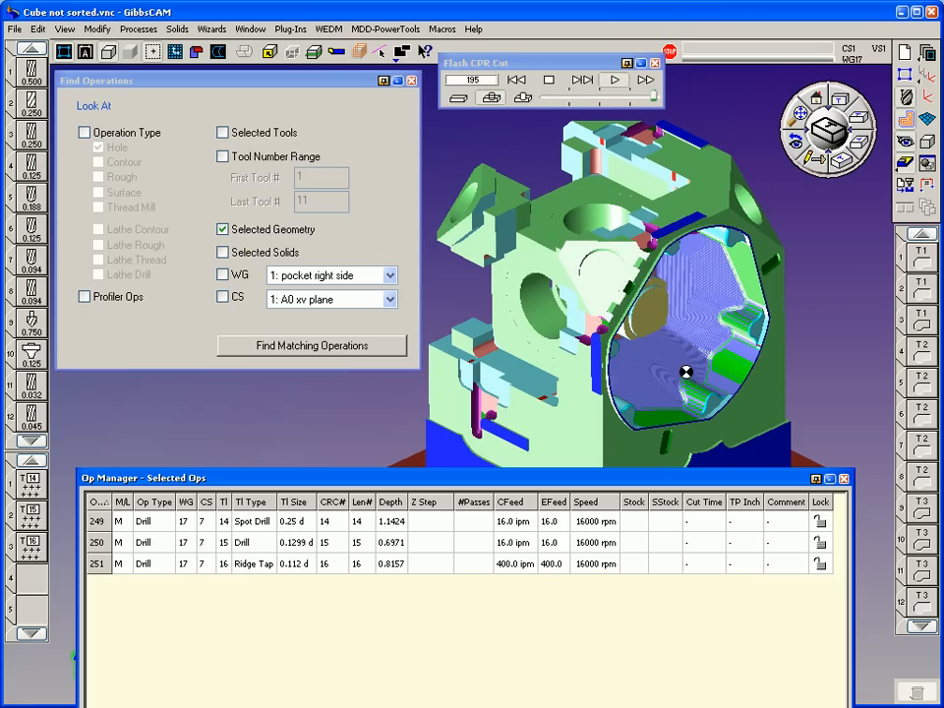
mouse_move(914, 367)
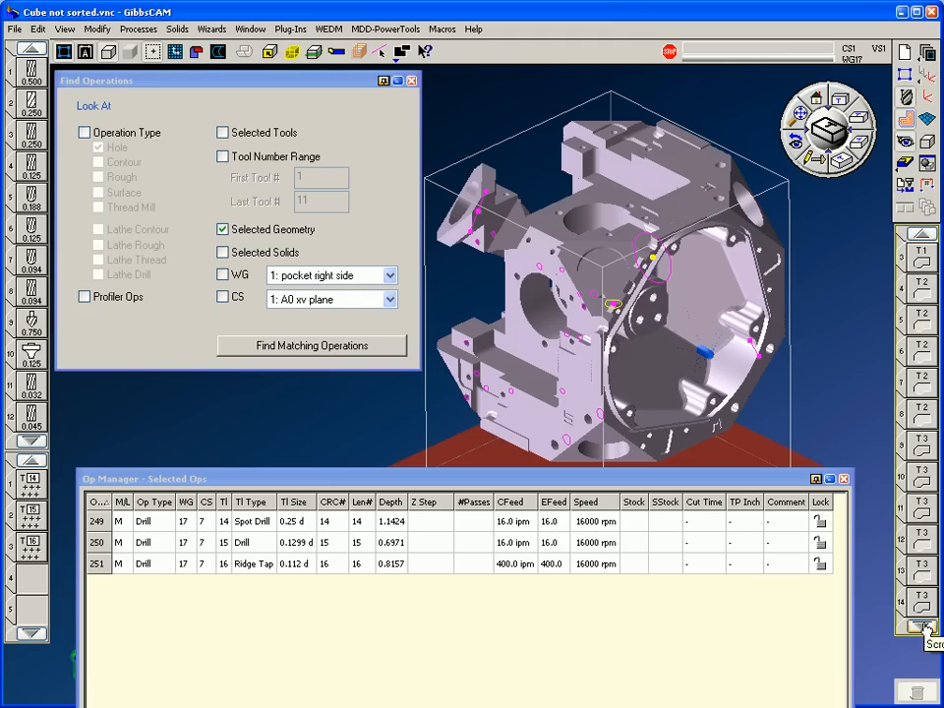
scroll("down", 3)
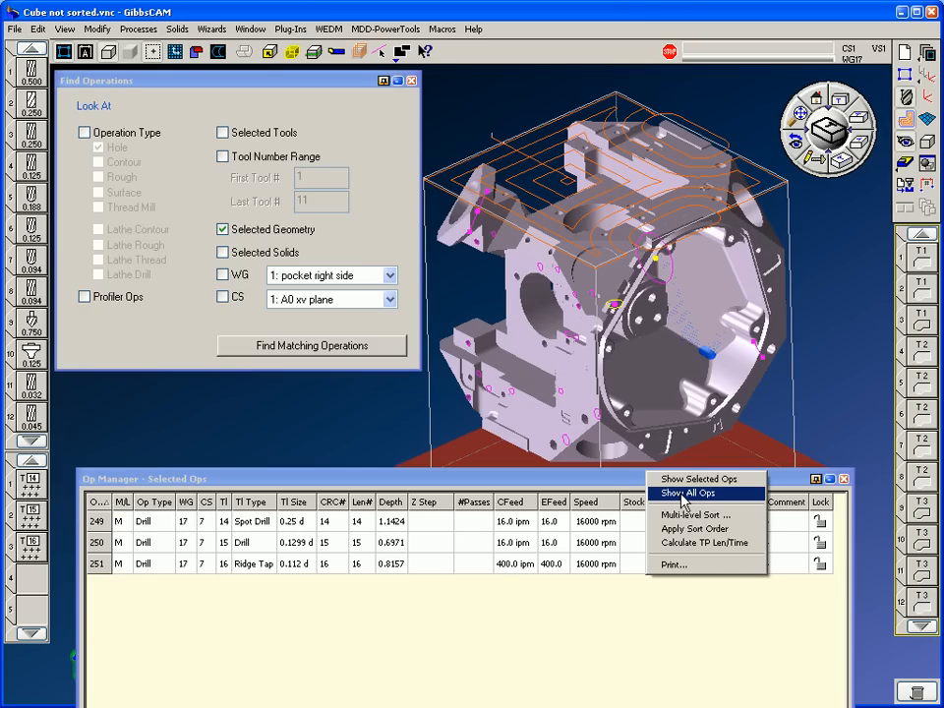
Find all tool 1 operations, list only them, and select operations 42 onward.
left_click(690, 493)
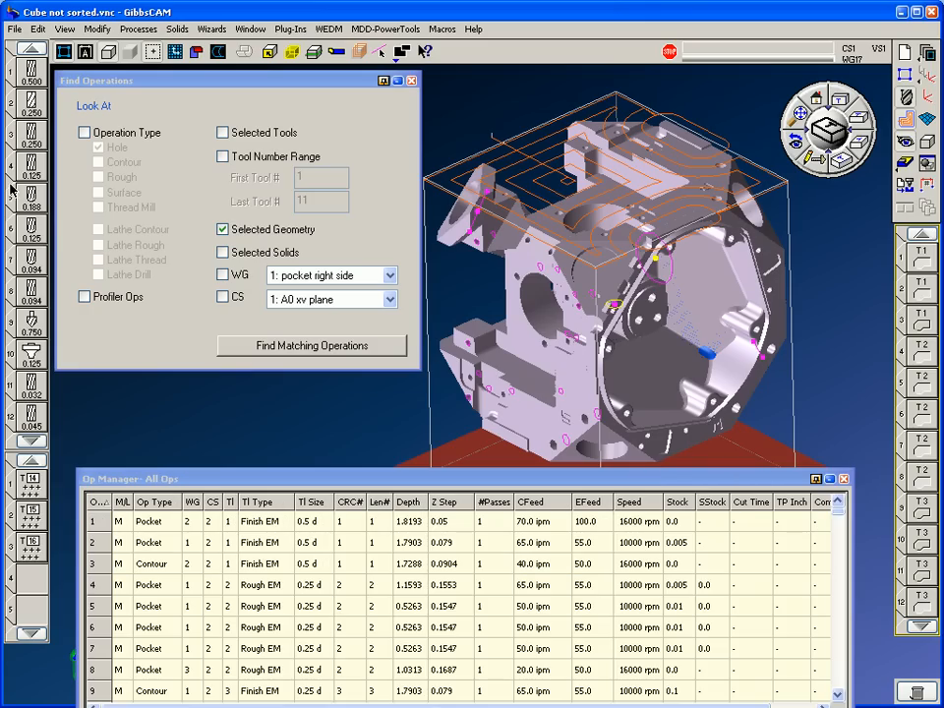
left_click(224, 132)
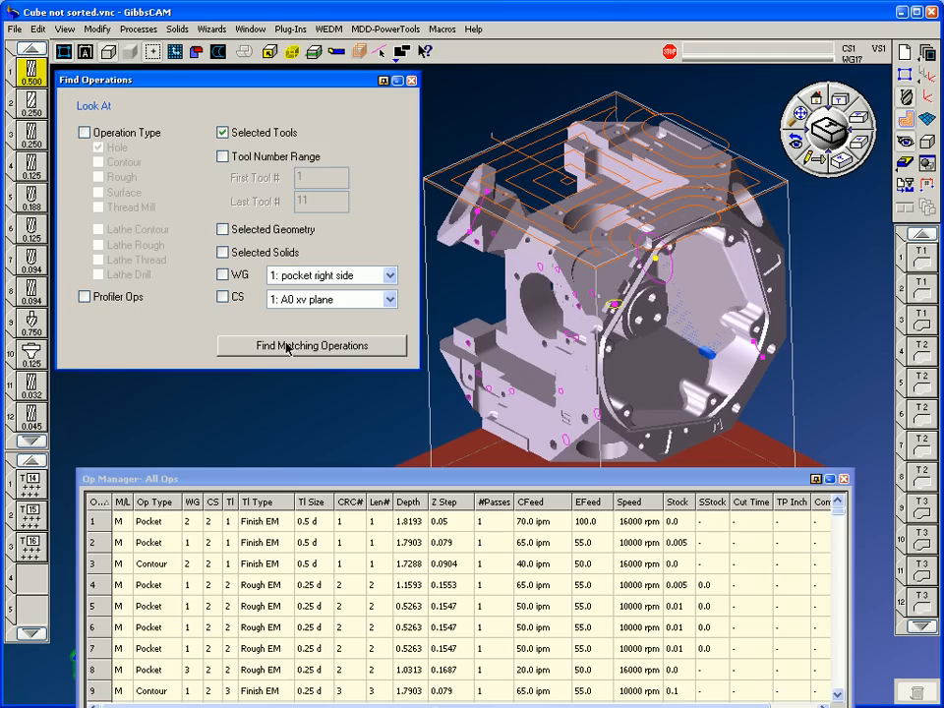
left_click(312, 345)
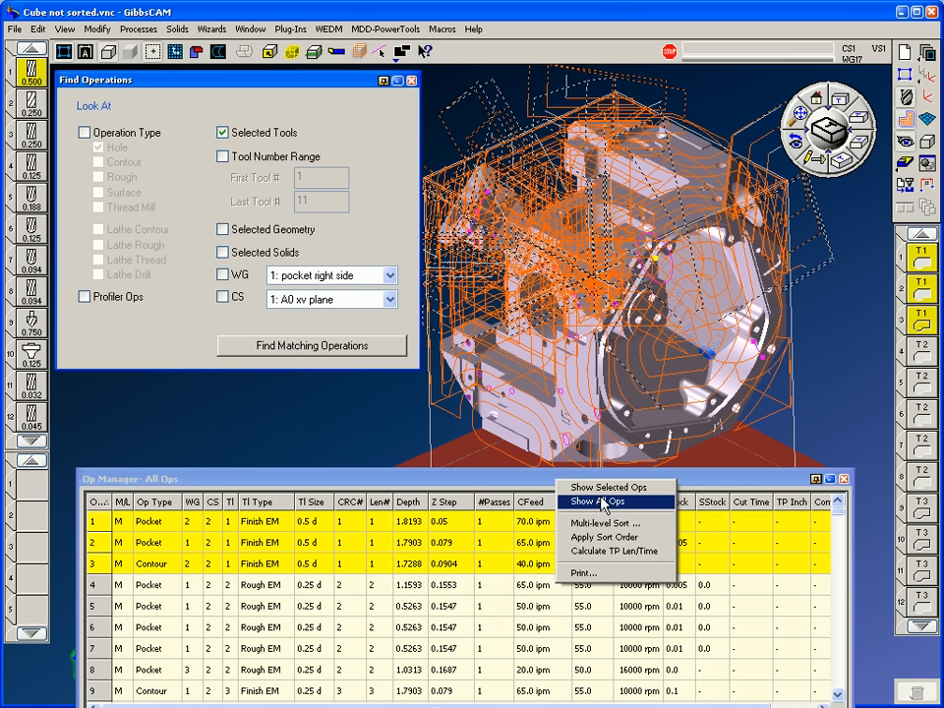
left_click(609, 486)
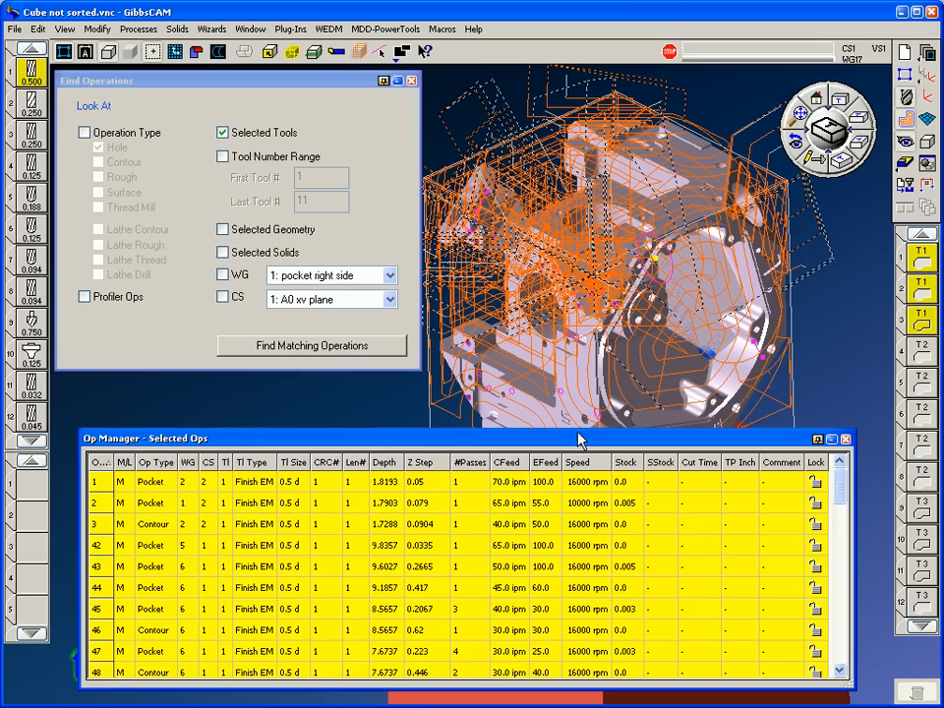
mouse_move(106, 489)
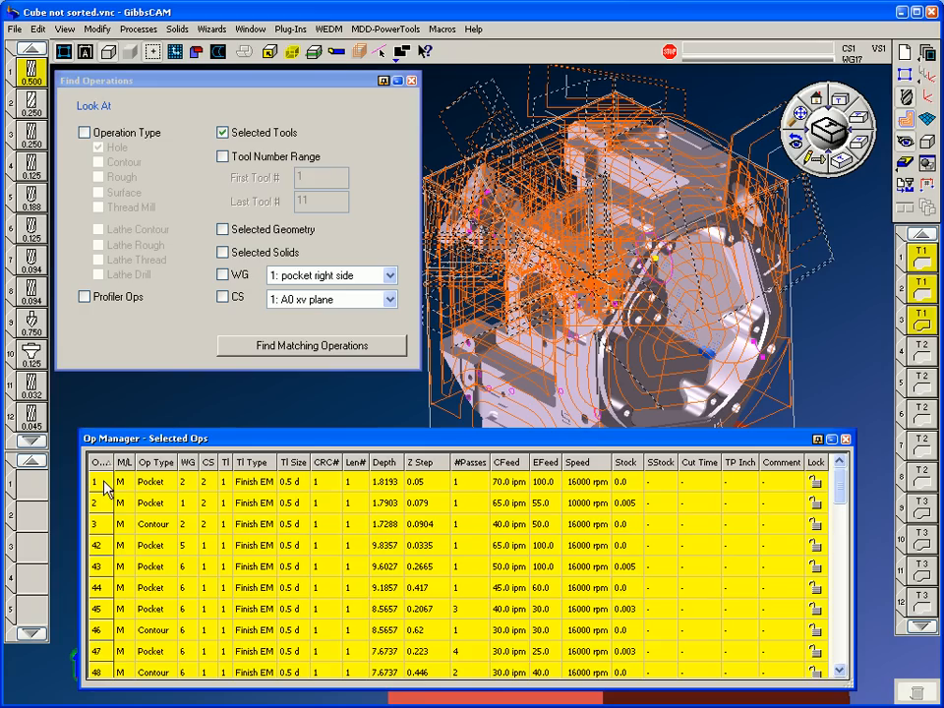
mouse_move(96, 568)
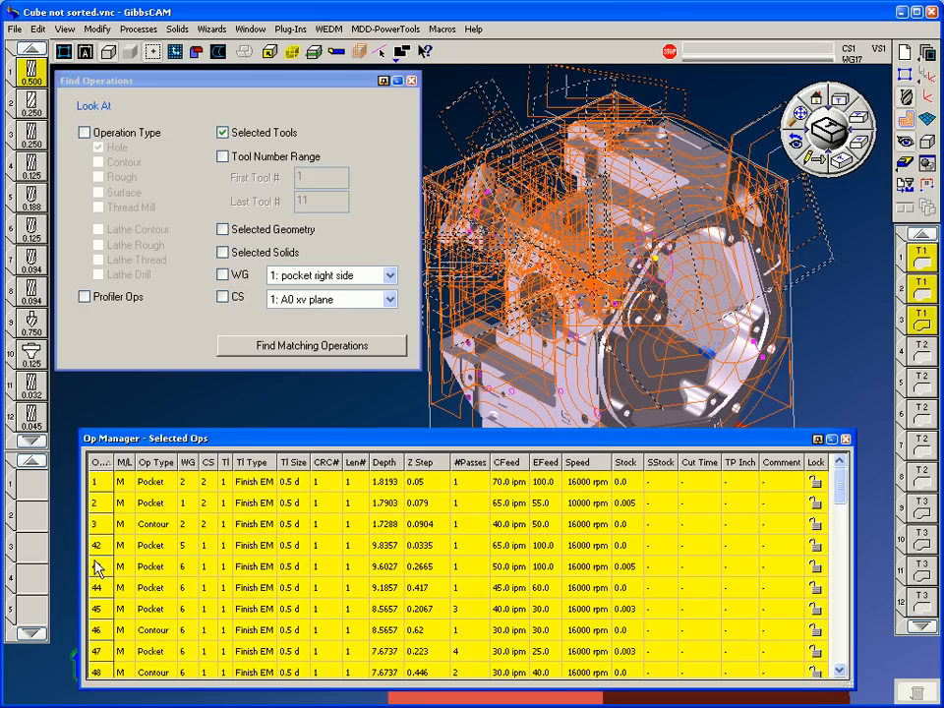
left_click(98, 544)
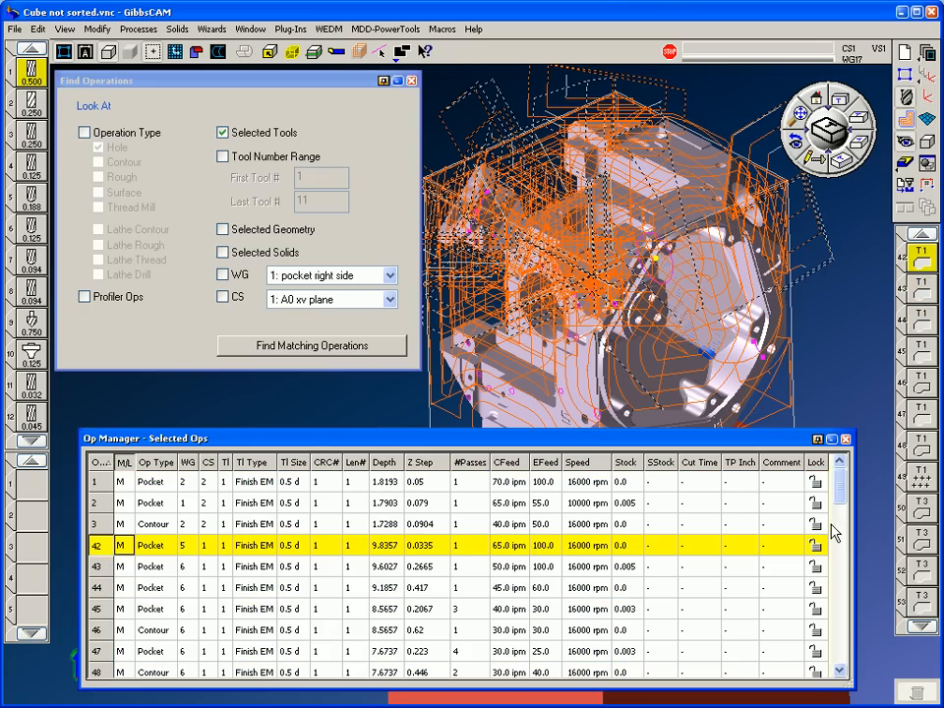
scroll("down", 3)
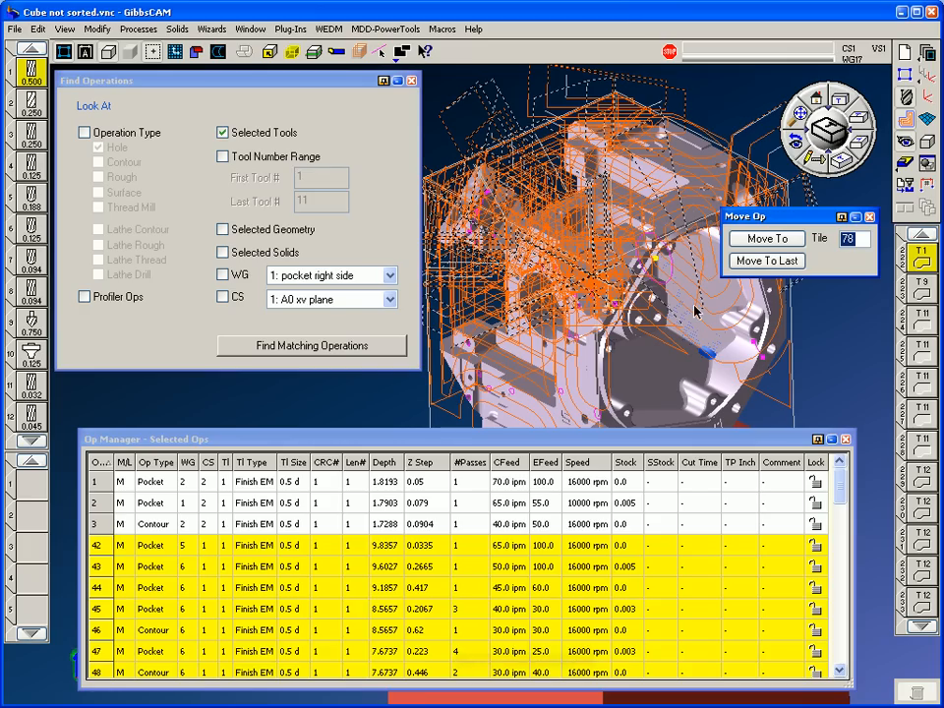
mouse_move(853, 263)
type("4")
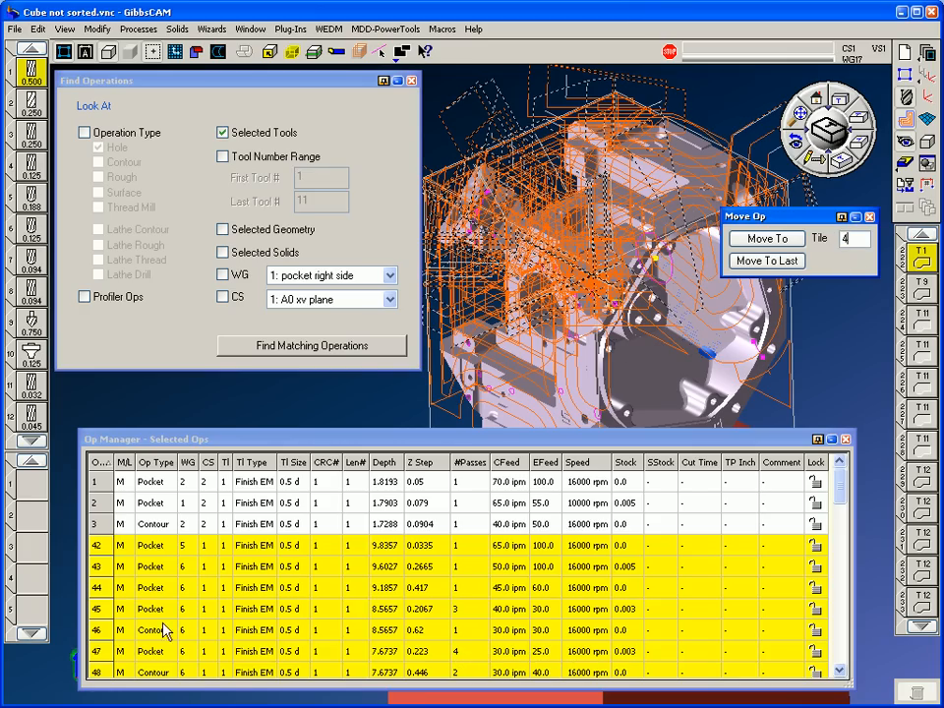
mouse_move(765, 317)
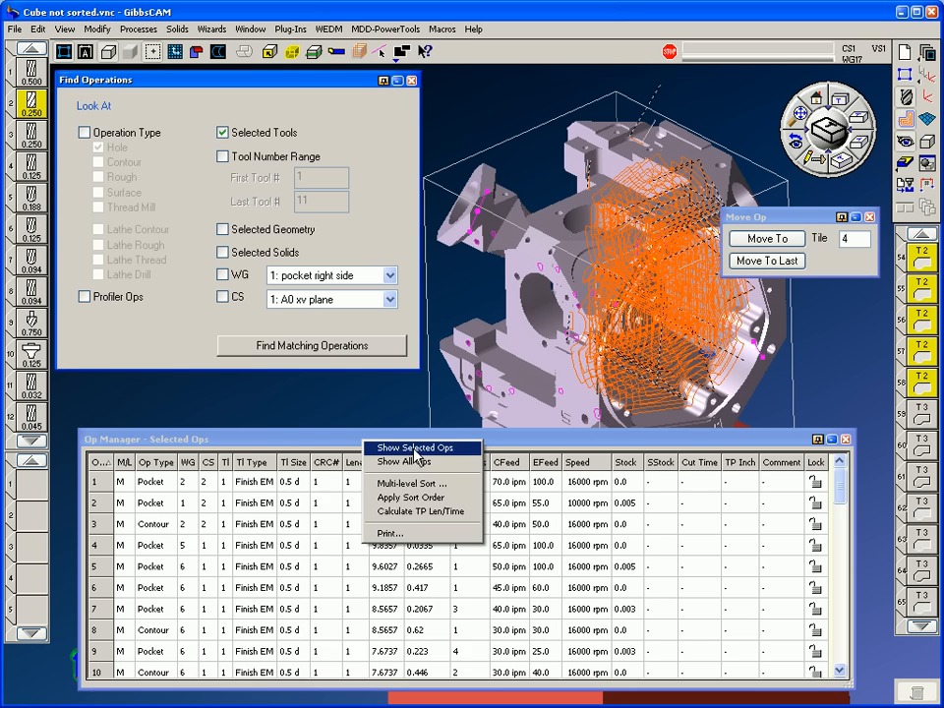
List the tool 2 operations and move those from 183 onward to position 59.
left_click(414, 448)
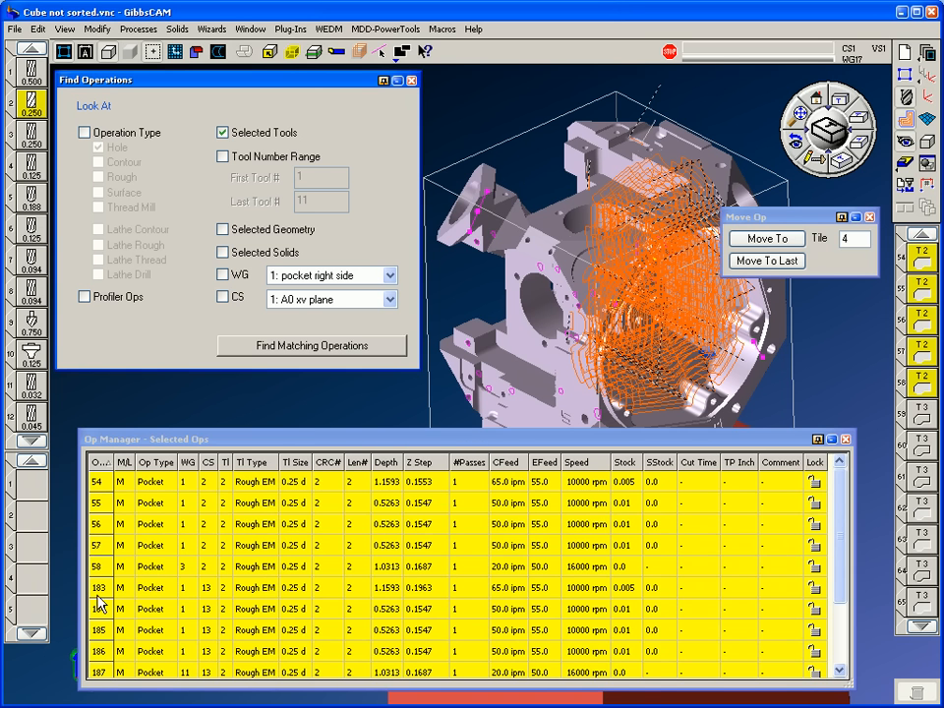
scroll("down", 3)
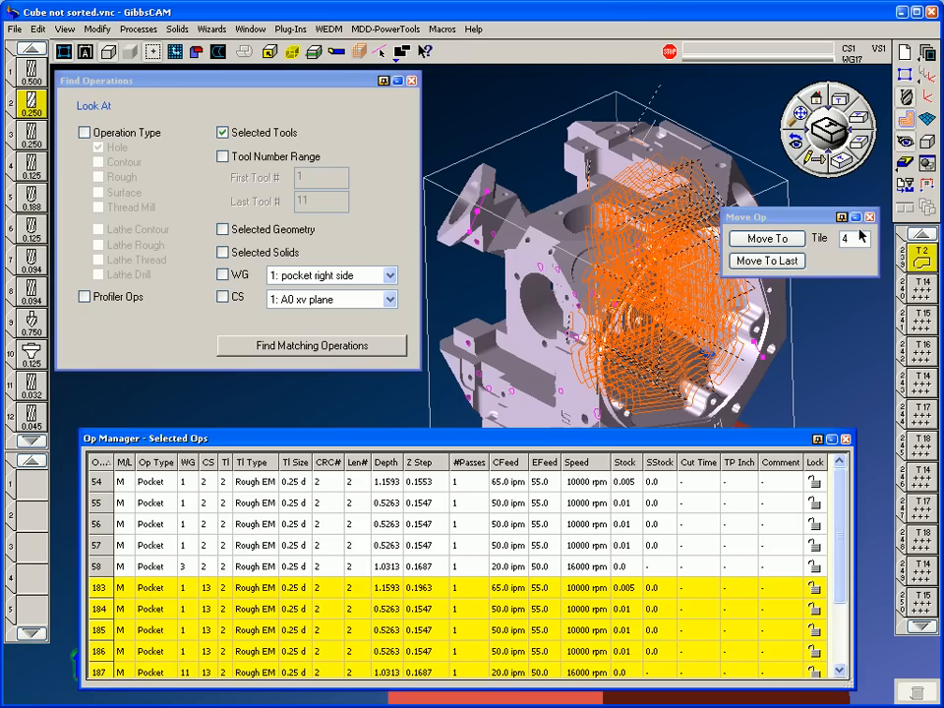
triple_click(850, 239)
type("59")
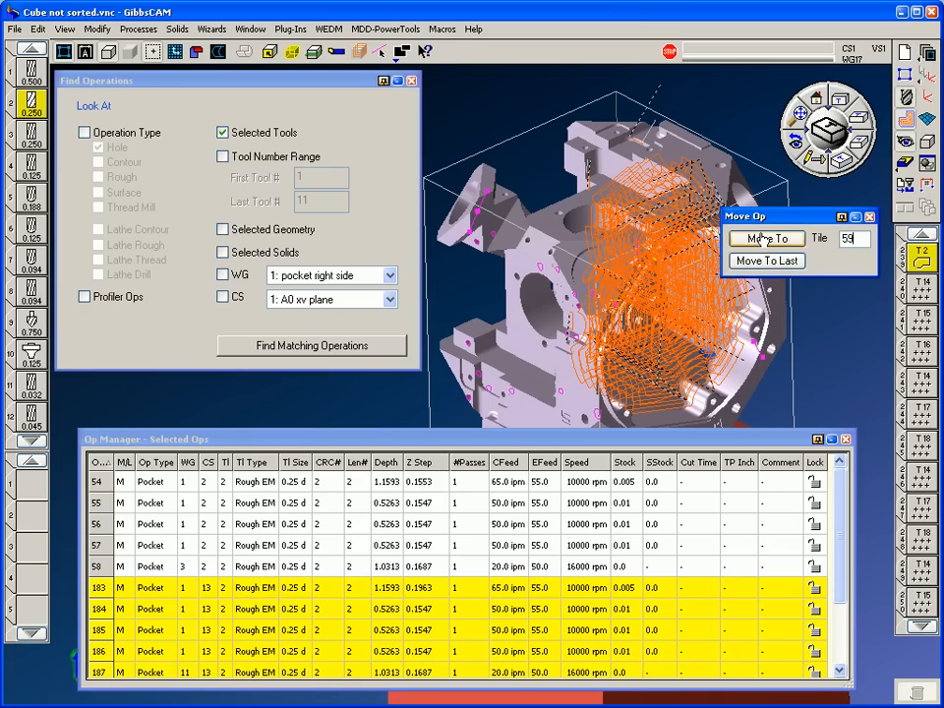
left_click(767, 238)
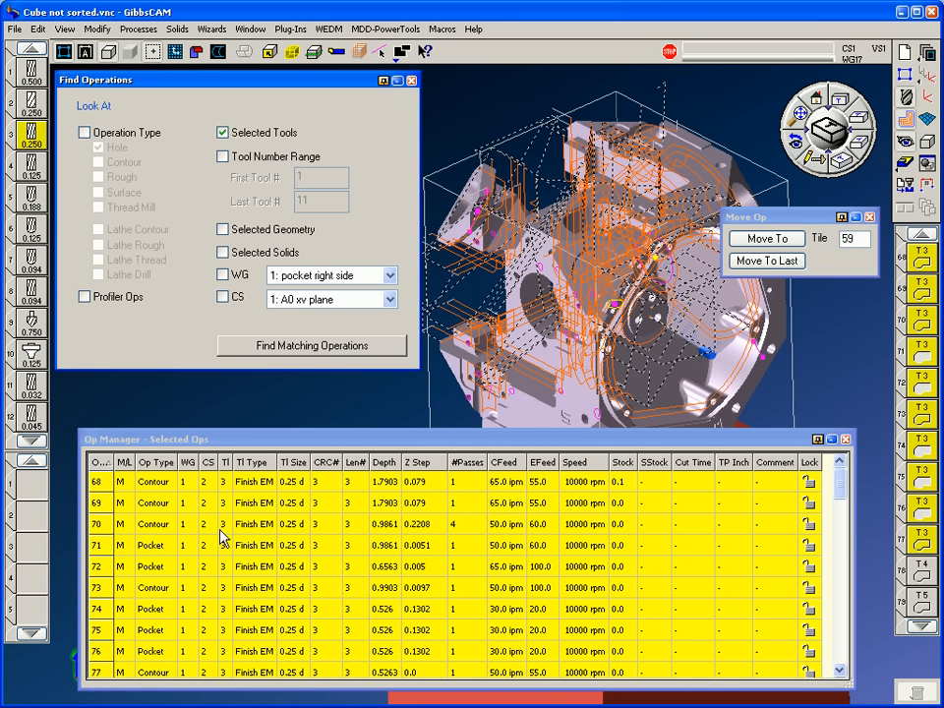
mouse_move(731, 472)
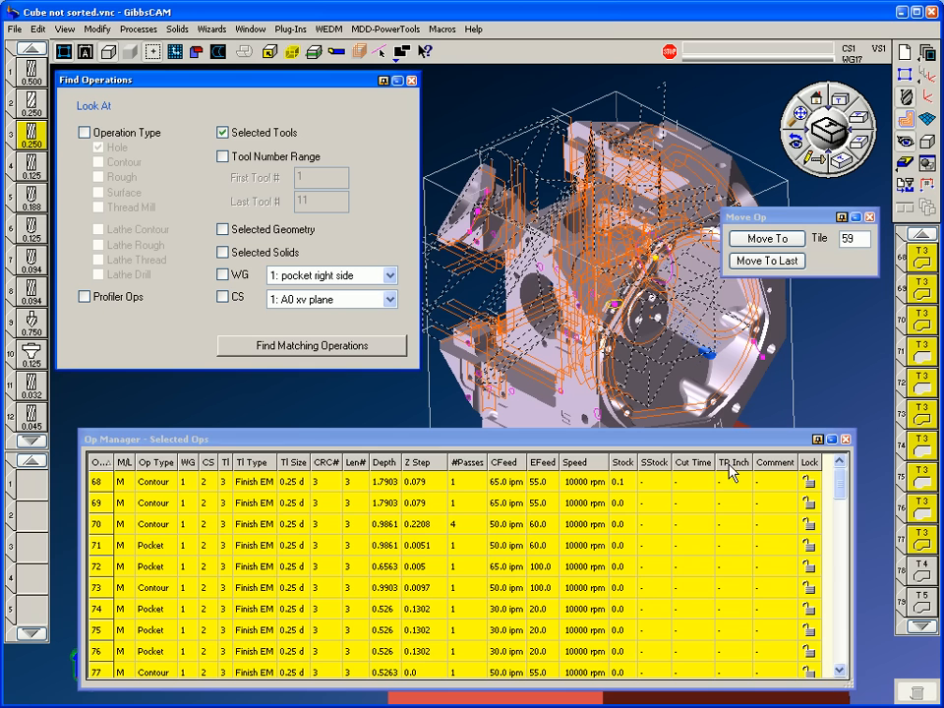
Move the tool 3 finish operations from 101 onward to position 78.
scroll("down", 3)
type("78")
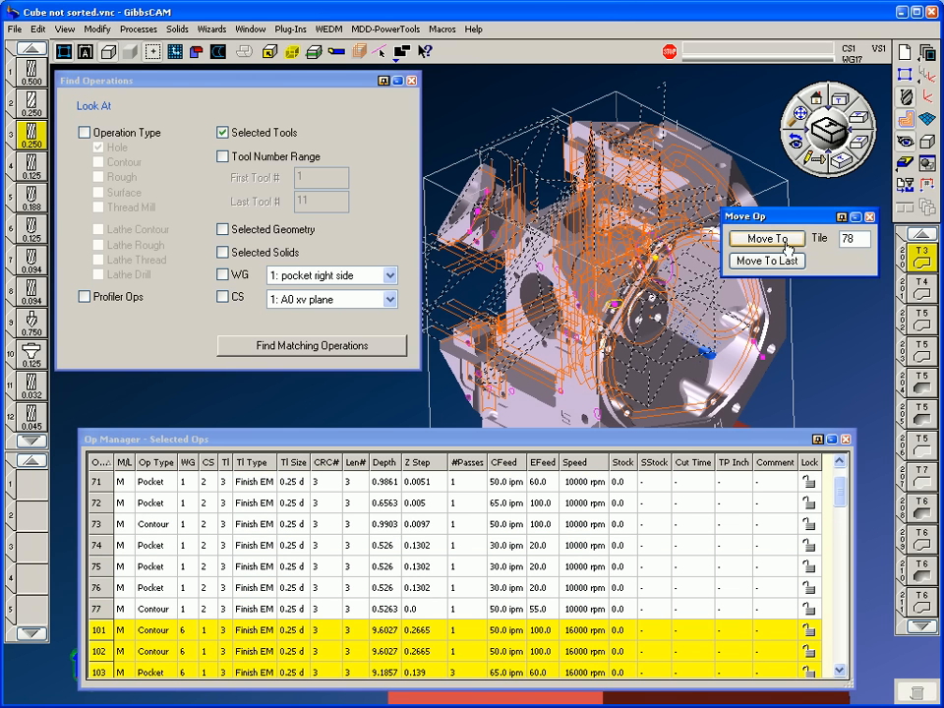
left_click(767, 238)
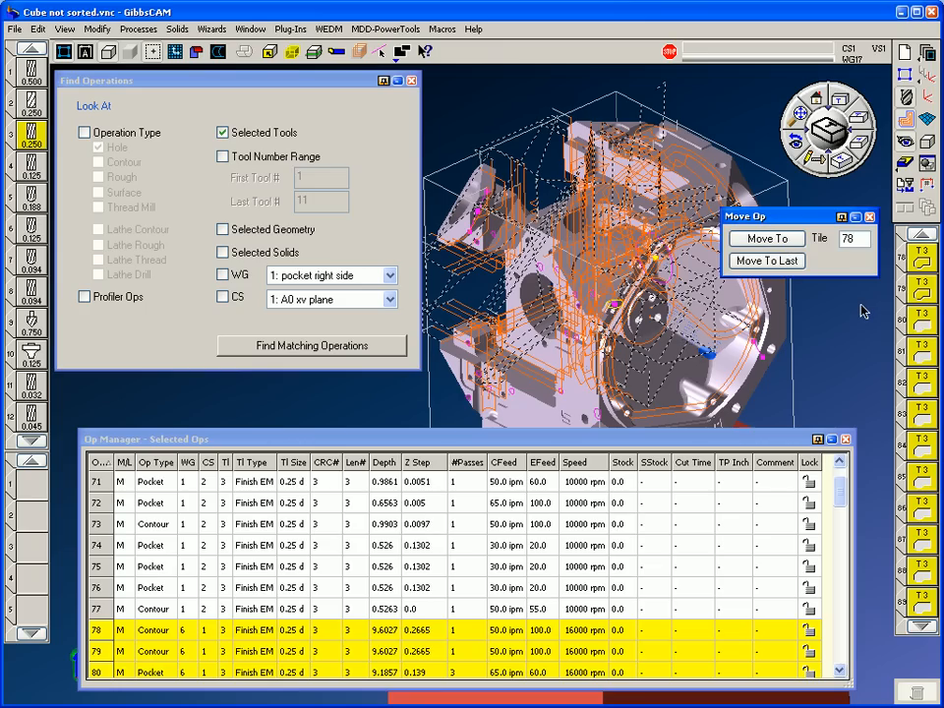
mouse_move(766, 283)
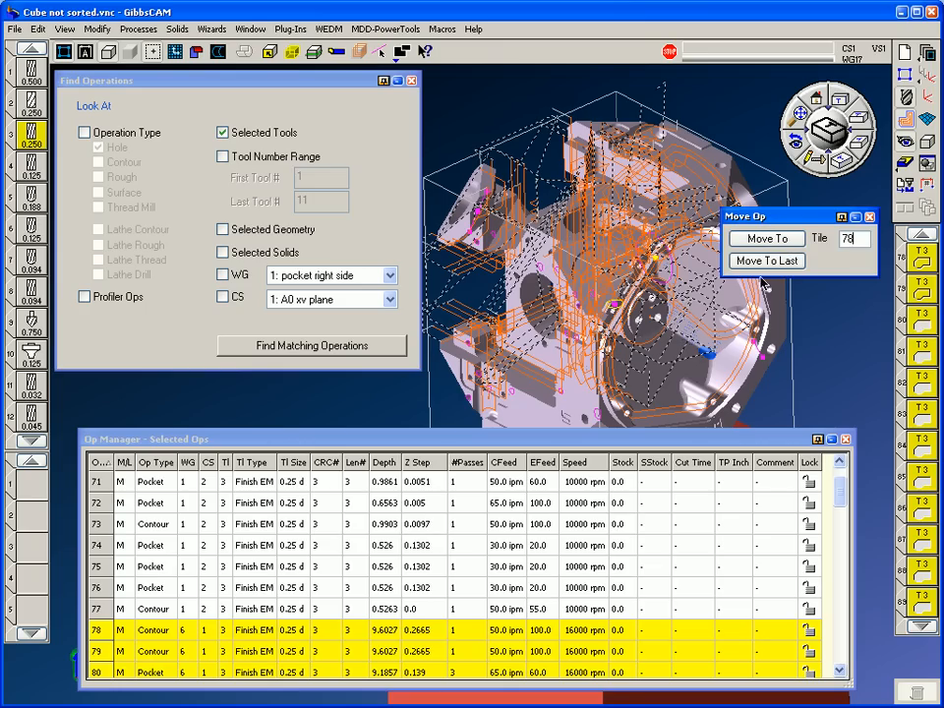
mouse_move(877, 228)
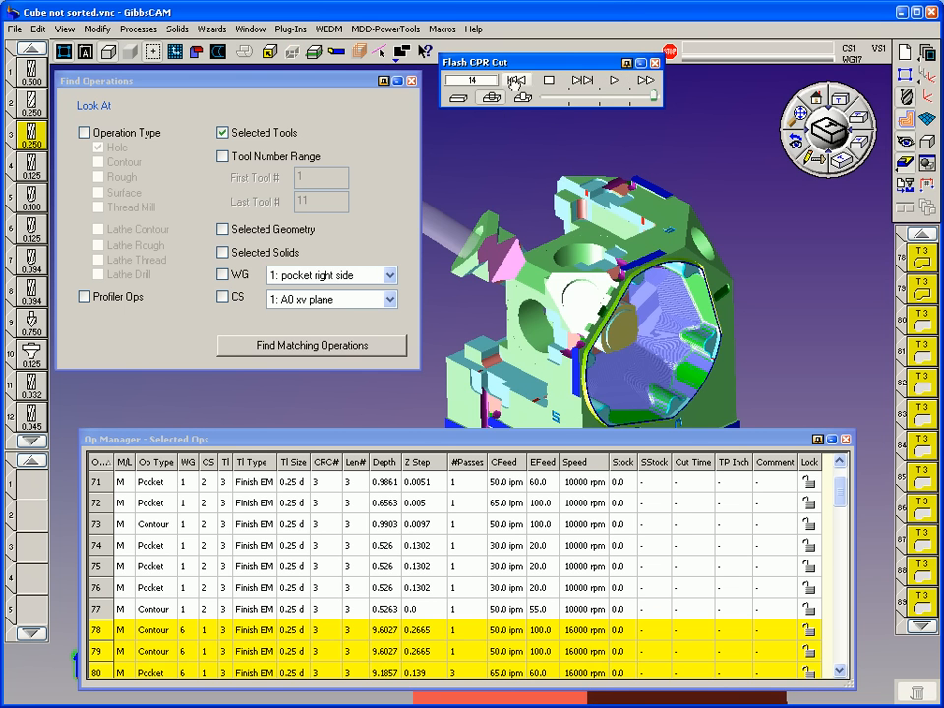
Rewind the Flash CPR Cut simulation and play the re-sorted operations past step 28.
left_click(517, 79)
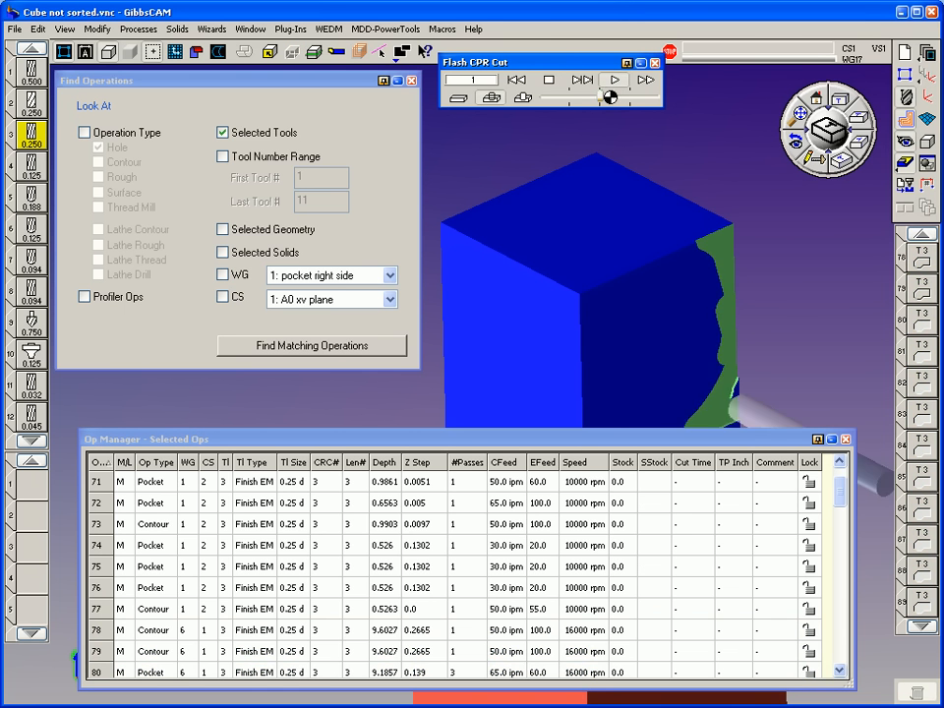
left_click(613, 80)
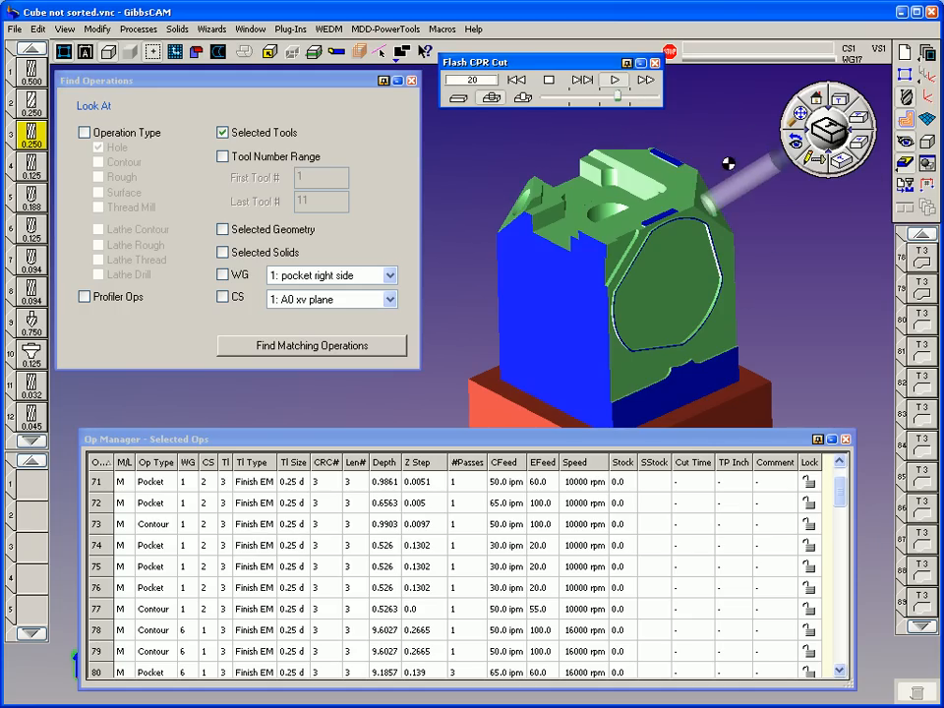
left_click(614, 79)
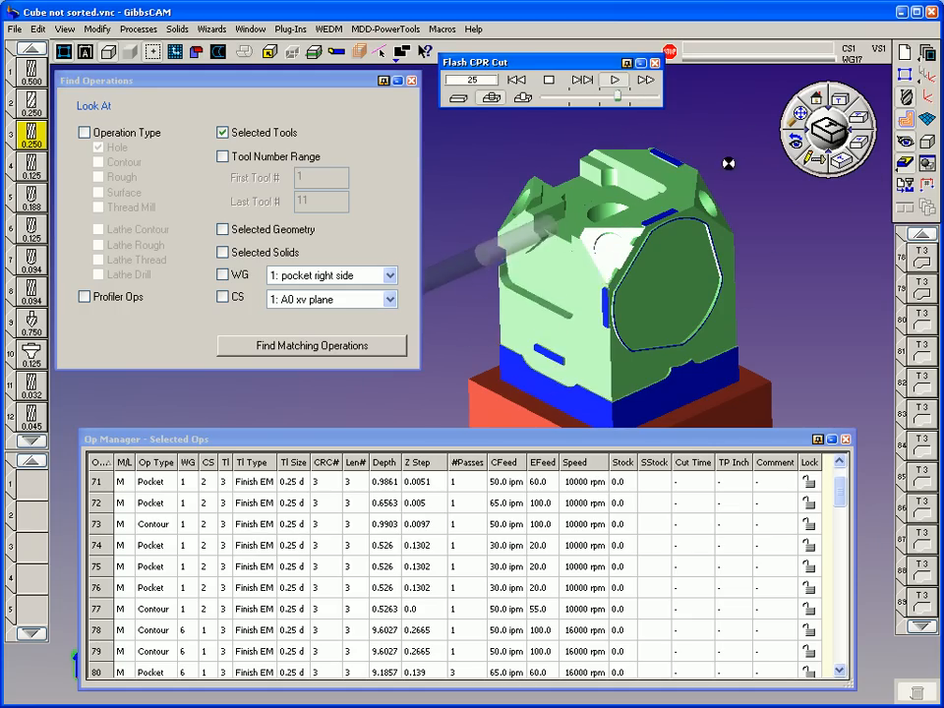
left_click(613, 80)
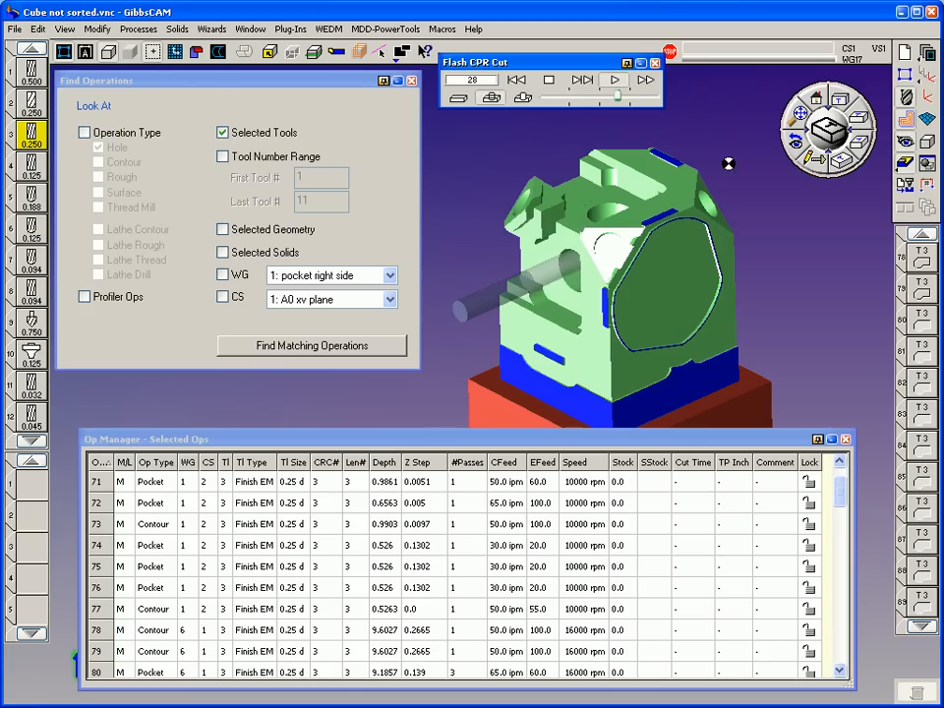